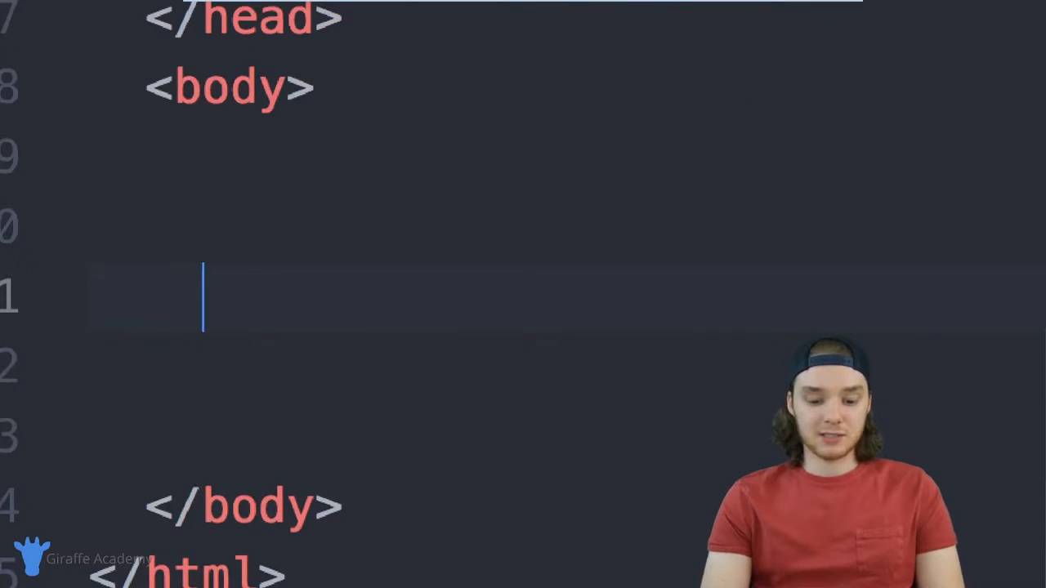
Begin an img element on line 11 with an empty src="" attribute
{"action": "type", "text": "<"}
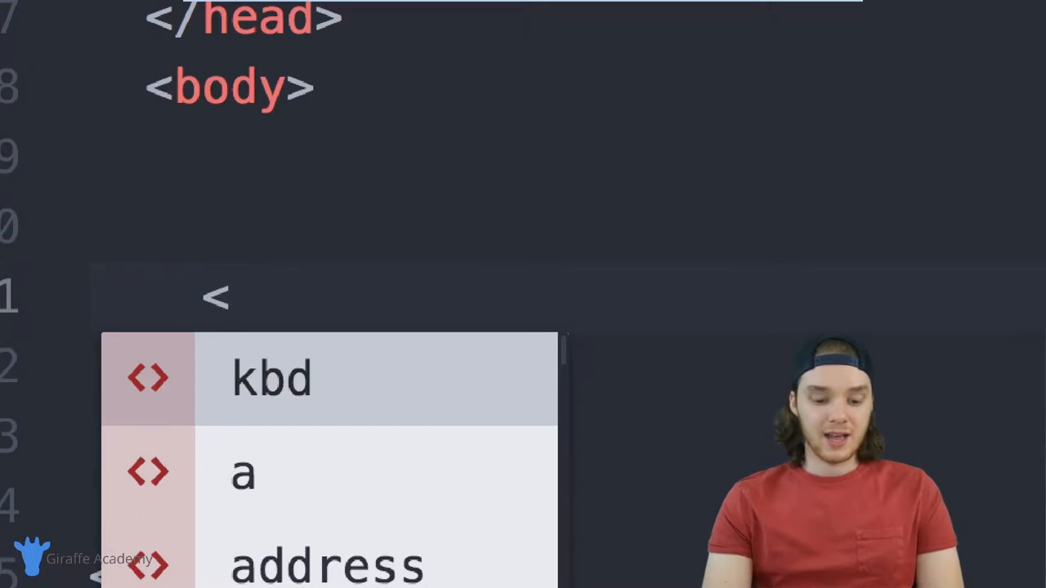
{"action": "type", "text": "img"}
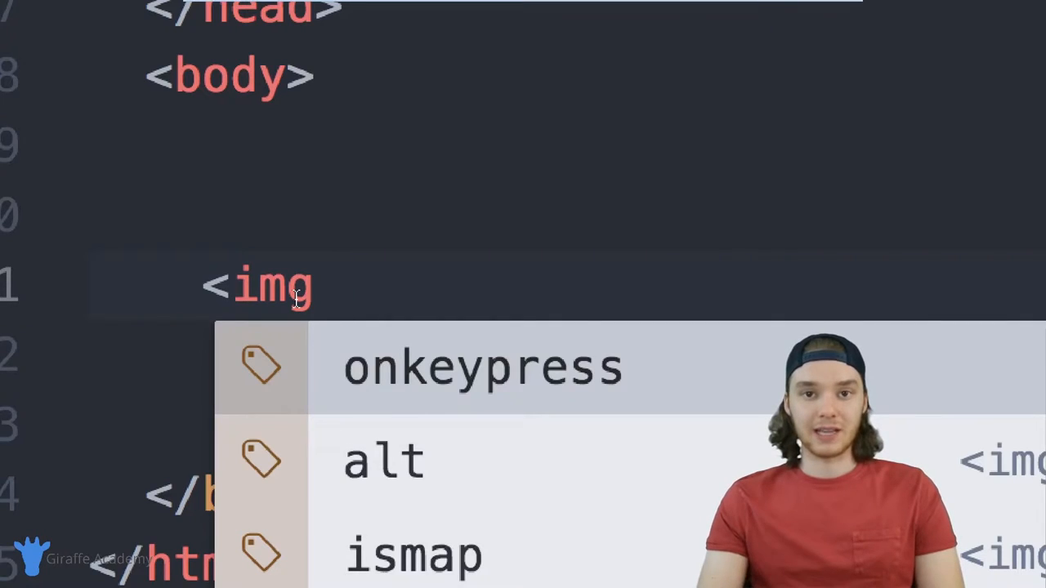
{"action": "key", "text": "space"}
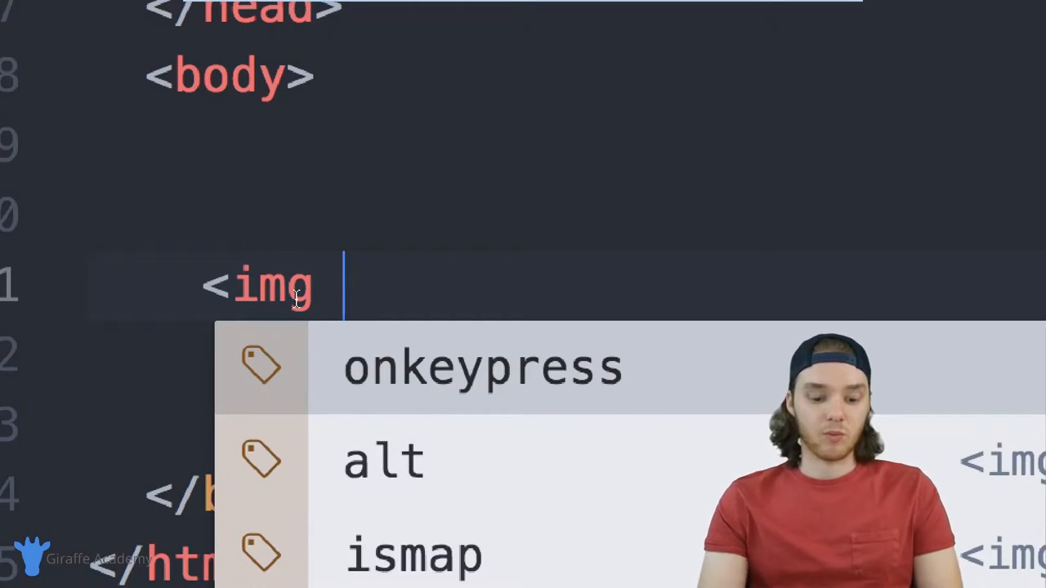
{"action": "type", "text": "src=\""}
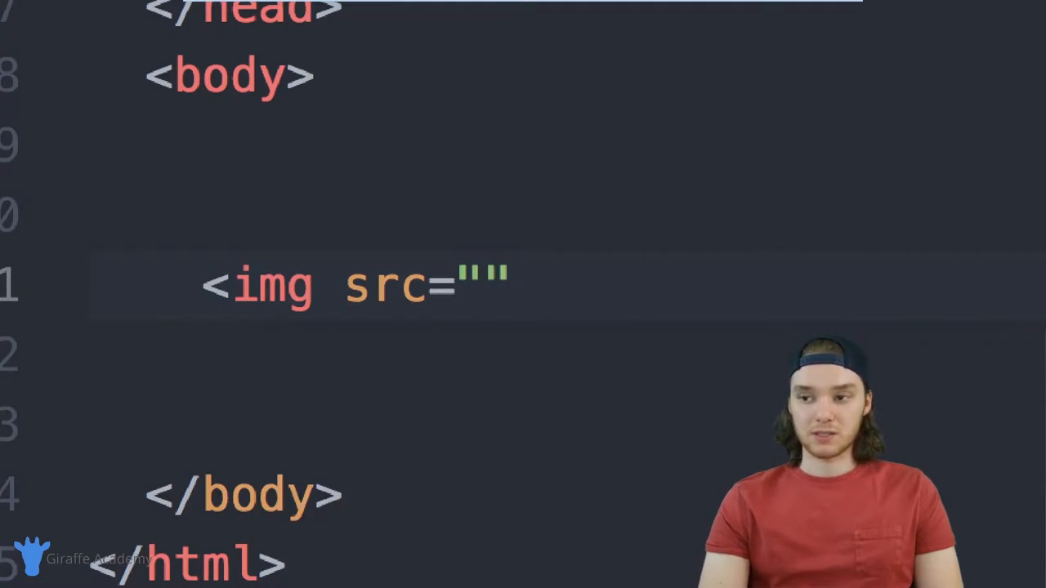
Switch to Chrome's dinosaur image search results to find a picture address
{"action": "left_click", "coordinate": [487, 286]}
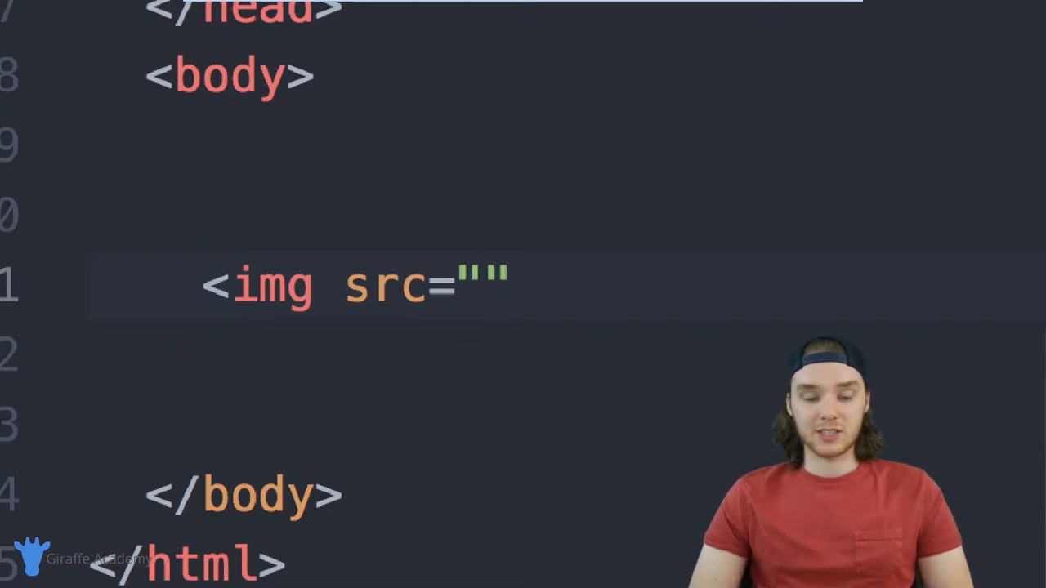
{"action": "left_click", "coordinate": [484, 286]}
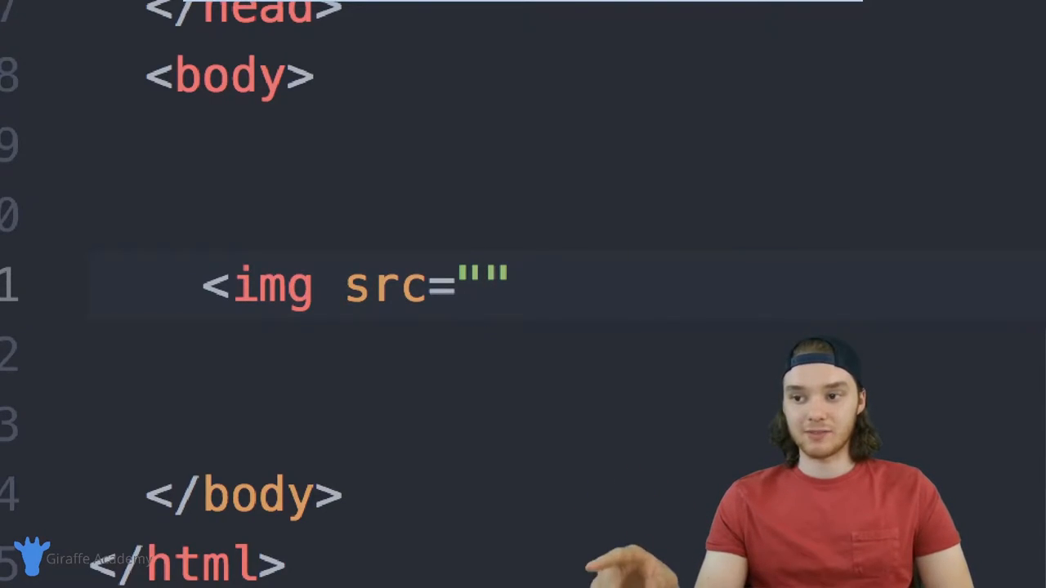
{"action": "left_click", "coordinate": [483, 286]}
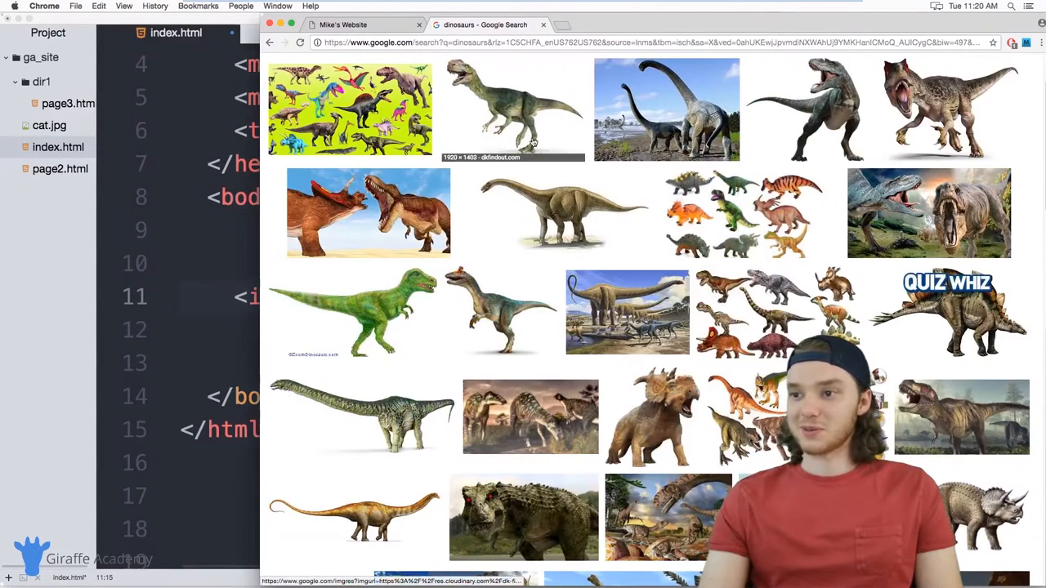
Preview the roaring T-rex thumbnail and open the image on its own via View image
{"action": "left_click", "coordinate": [514, 111]}
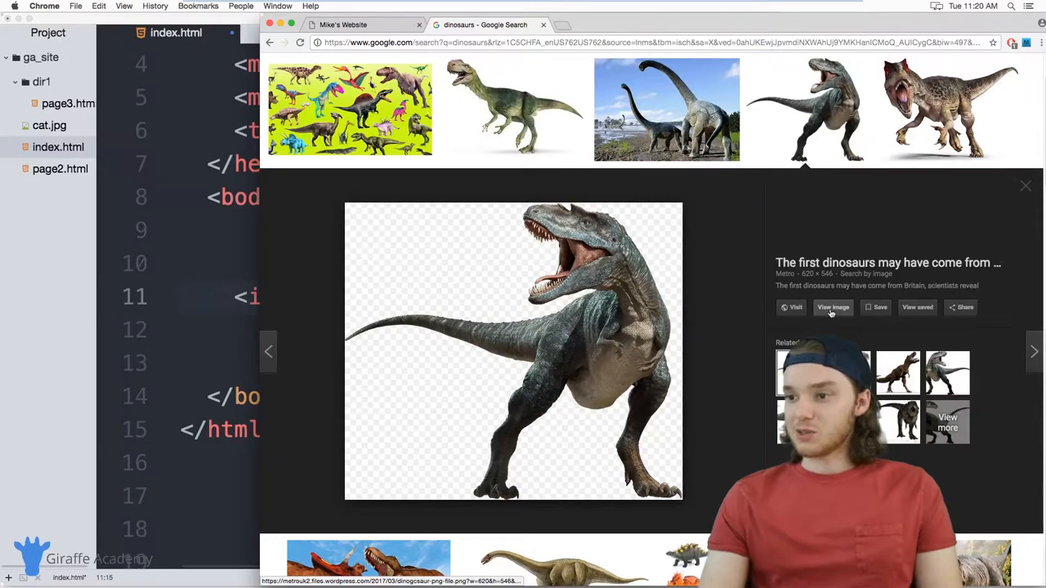
{"action": "left_click", "coordinate": [832, 307]}
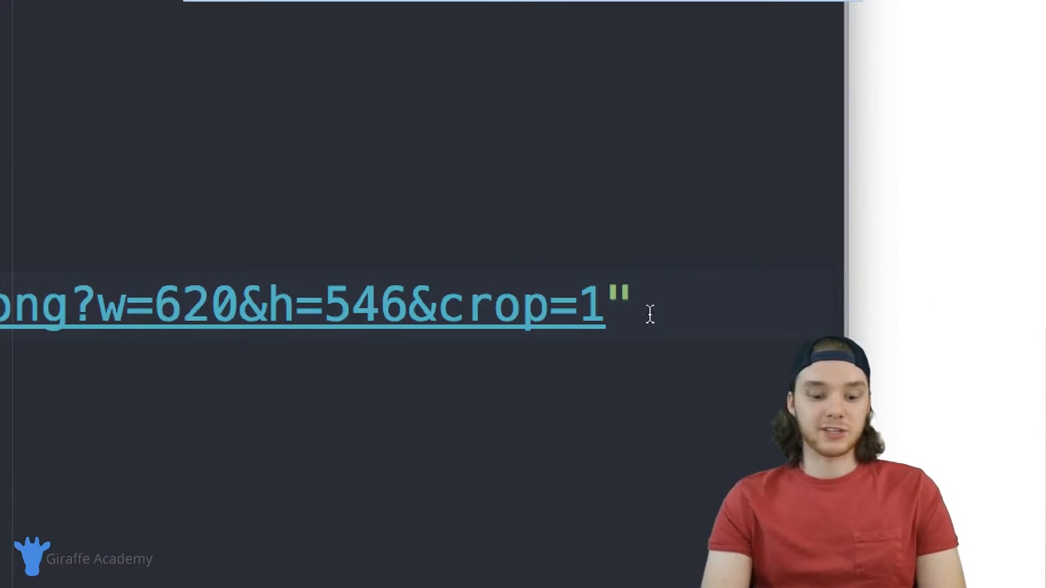
Add the alt attribute with the text "A really scary Dino" after the dinosaur src
{"action": "type", "text": "alt"}
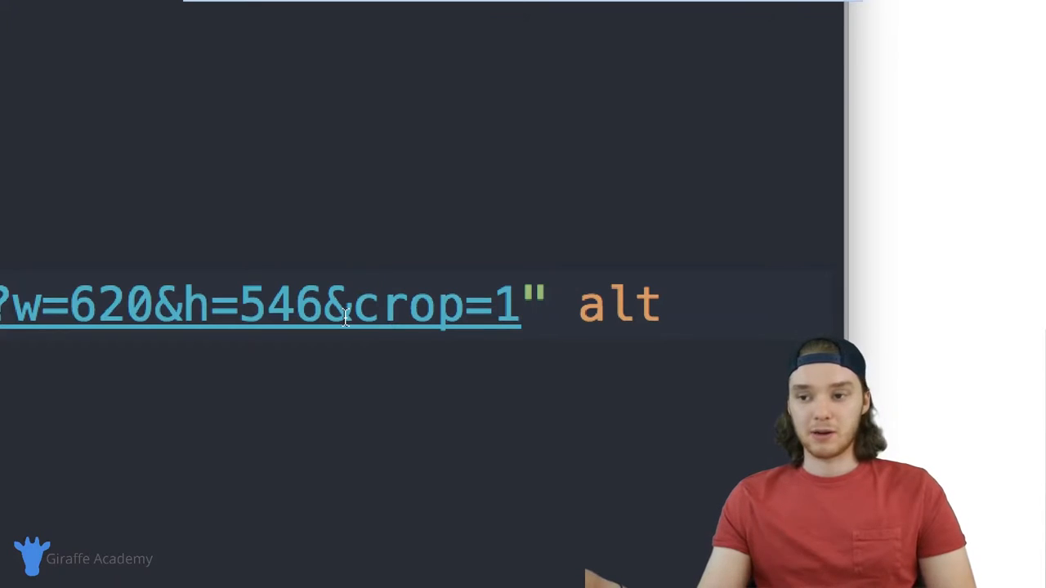
{"action": "left_click", "coordinate": [382, 306]}
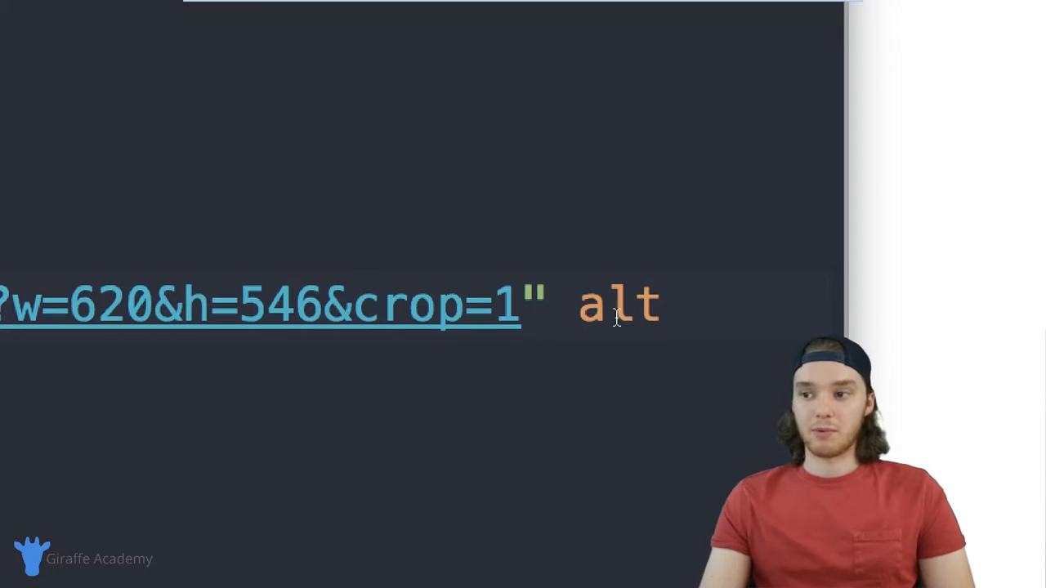
{"action": "mouse_move", "coordinate": [667, 314]}
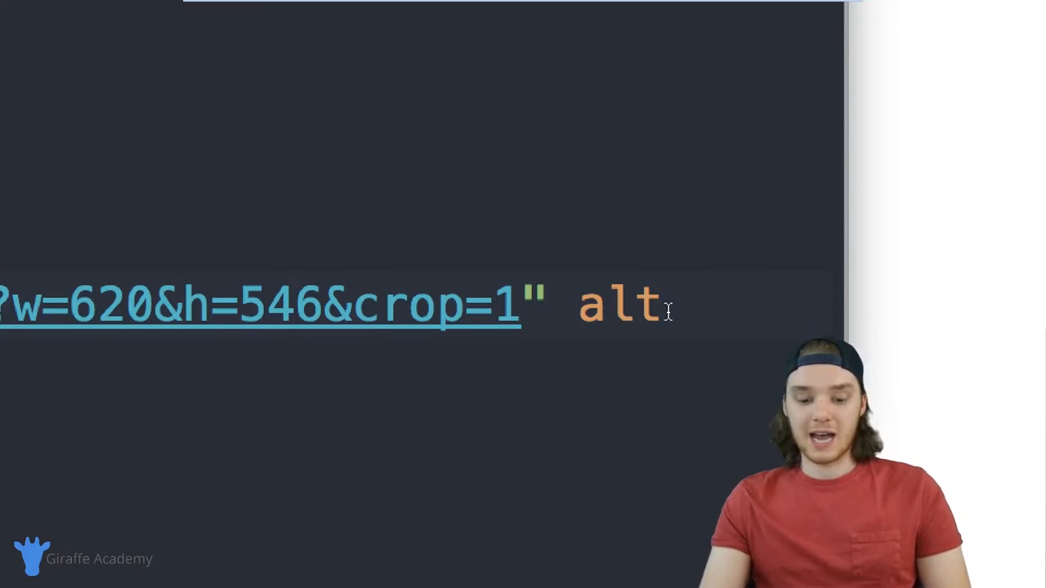
{"action": "type", "text": "=\""}
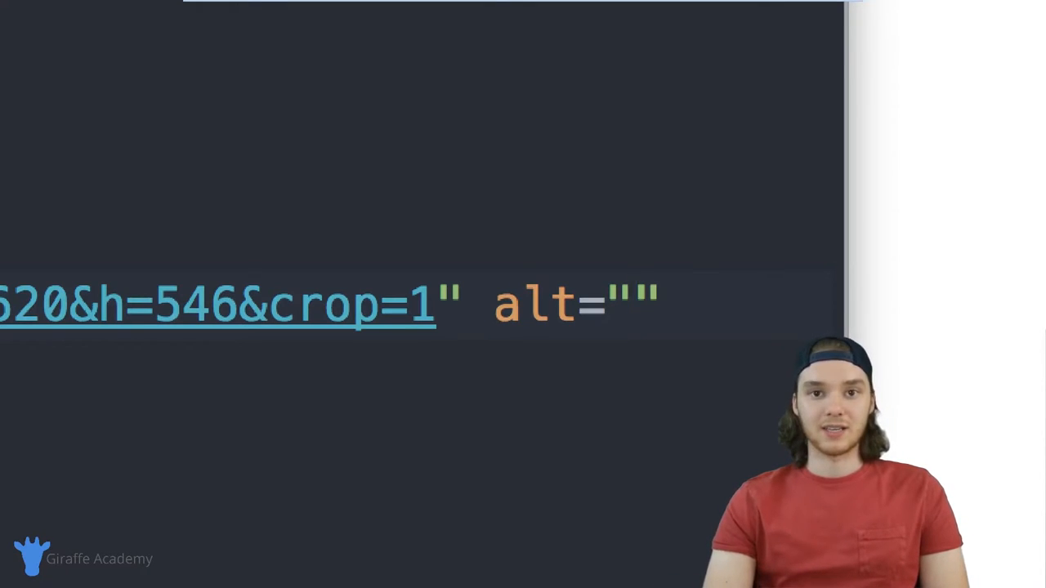
{"action": "type", "text": "A"}
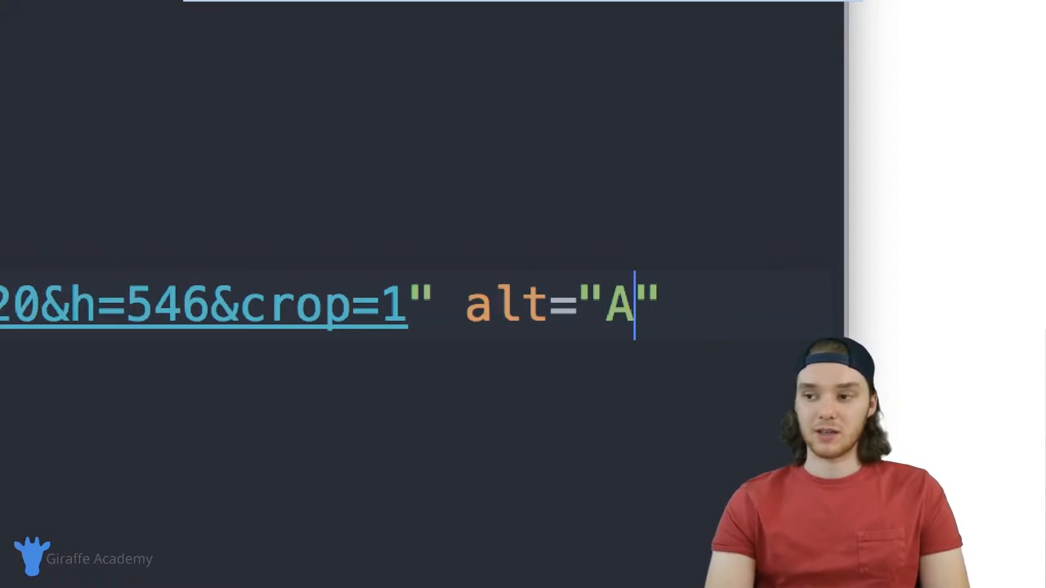
{"action": "type", "text": "really scary"}
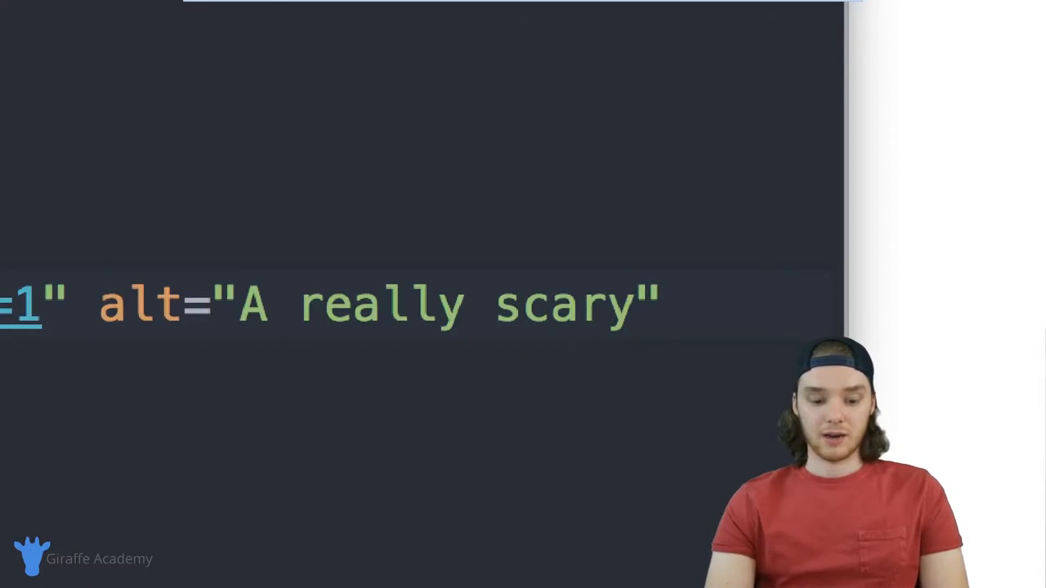
{"action": "type", "text": "Dino"}
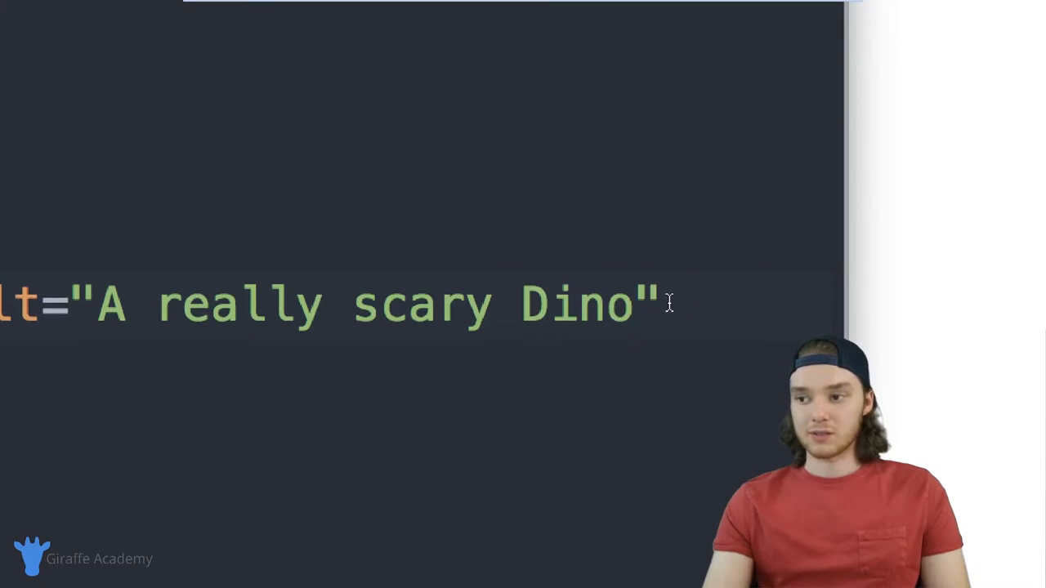
End the img tag with a self-closing />
{"action": "left_click", "coordinate": [662, 308]}
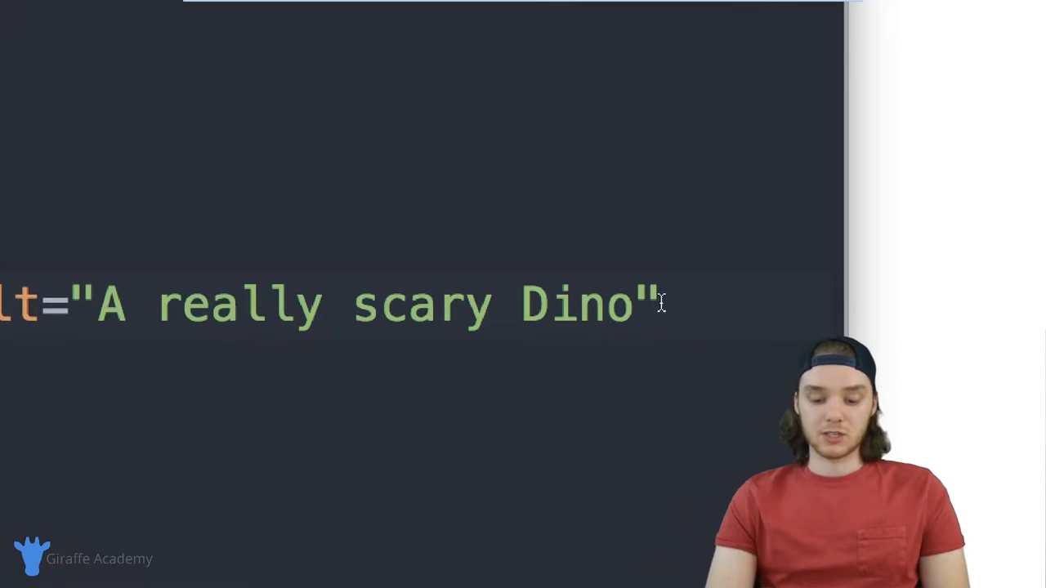
{"action": "type", "text": "/"}
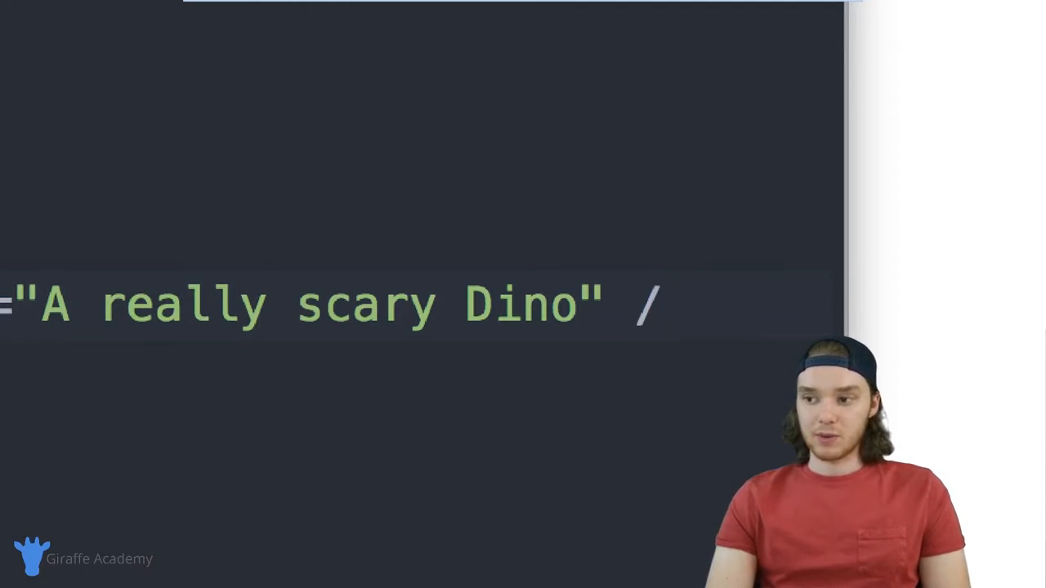
{"action": "type", "text": ">"}
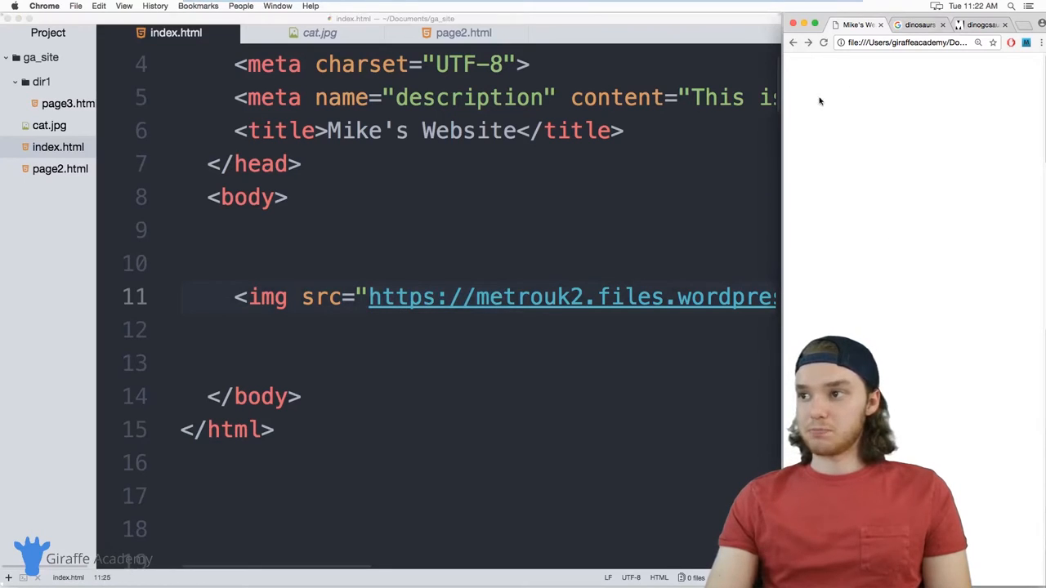
{"action": "mouse_move", "coordinate": [779, 186]}
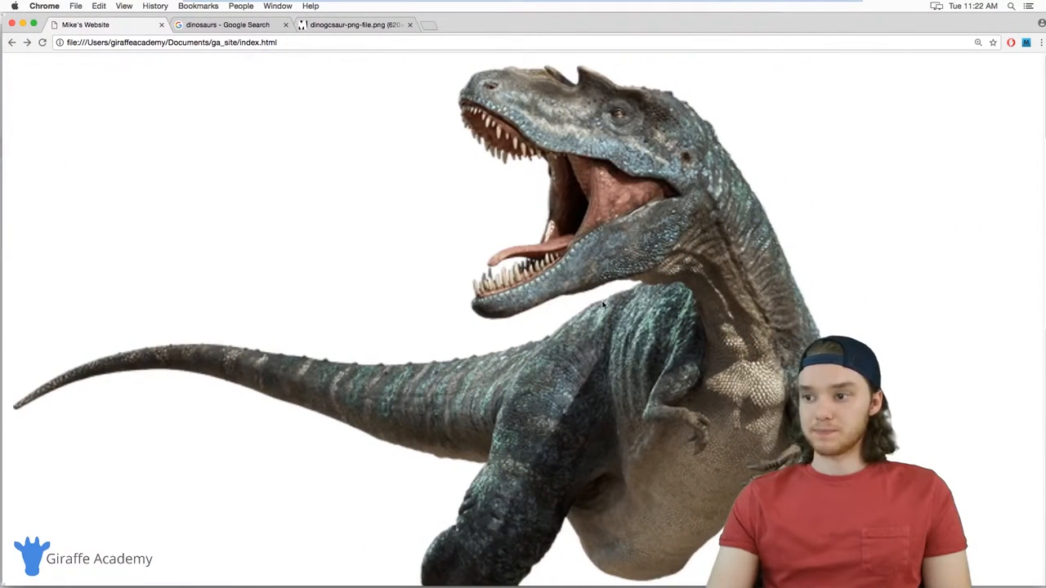
{"action": "mouse_move", "coordinate": [605, 366]}
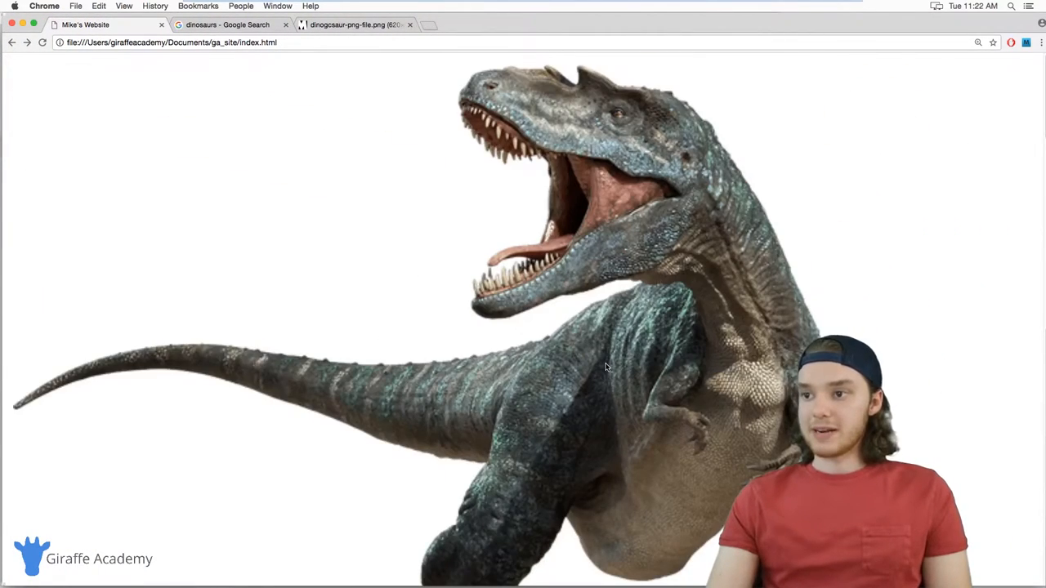
{"action": "mouse_move", "coordinate": [261, 161]}
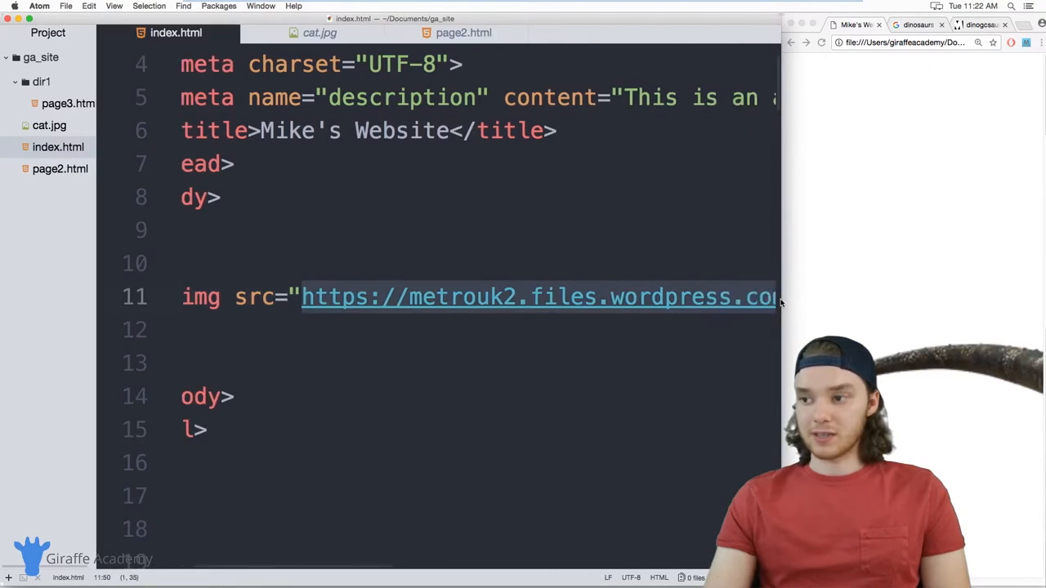
Open cat.jpg from the ga_site project tree to preview the kitten photo
{"action": "scroll", "scroll_direction": "right", "scroll_amount": 3}
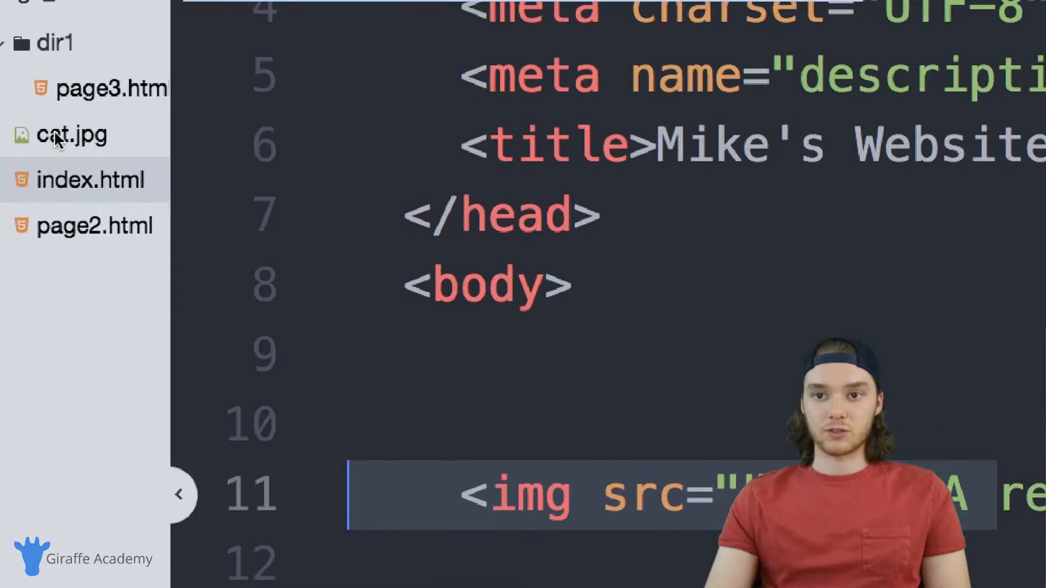
{"action": "left_click", "coordinate": [72, 134]}
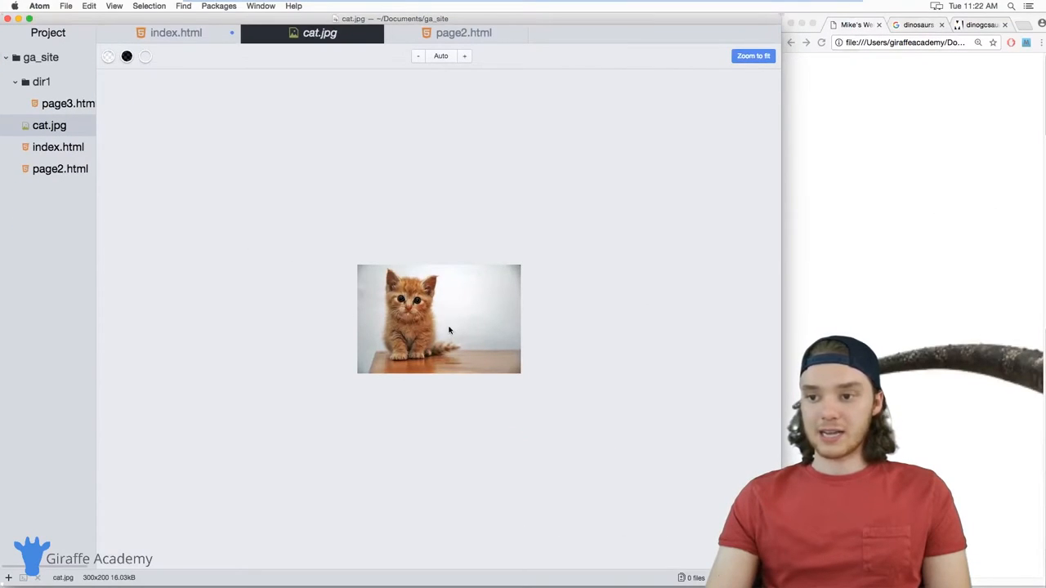
{"action": "mouse_move", "coordinate": [435, 297]}
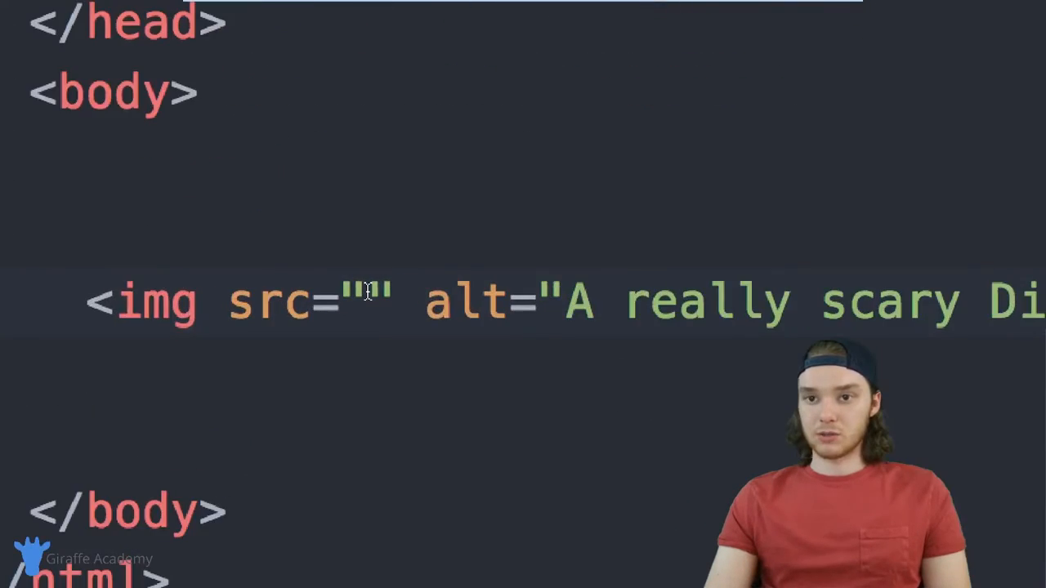
Replace the dinosaur address so the img src points to cat.jpg
{"action": "type", "text": "cat"}
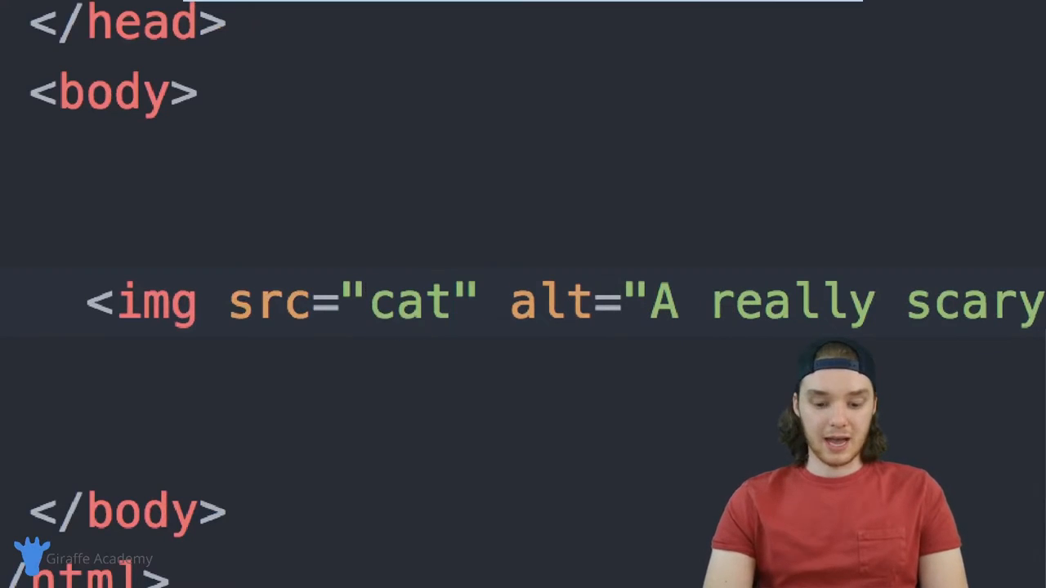
{"action": "type", "text": ".jpg"}
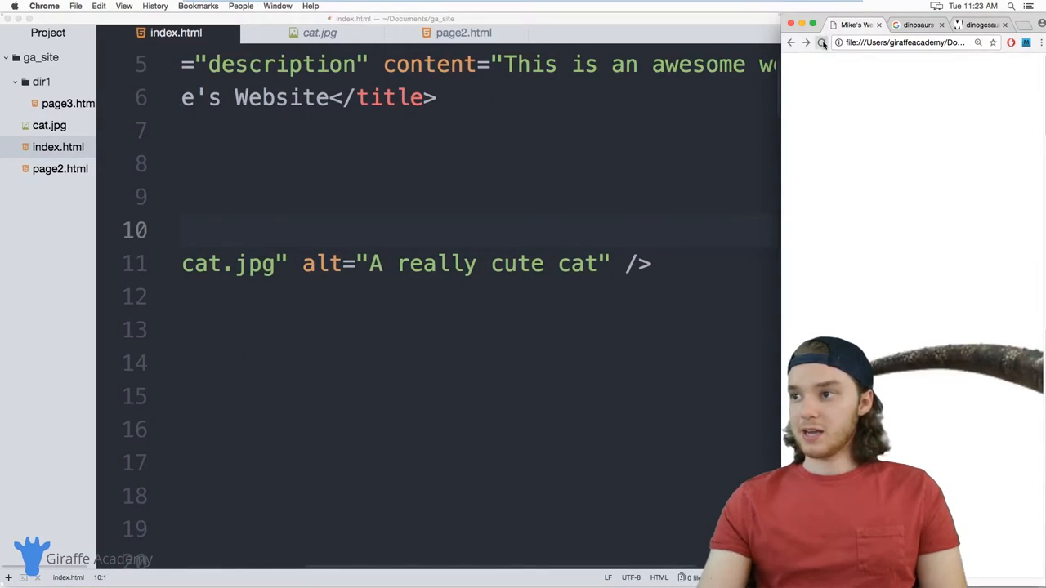
Switch to Chrome and reload Mike's Website to show the kitten picture
{"action": "left_click", "coordinate": [821, 43]}
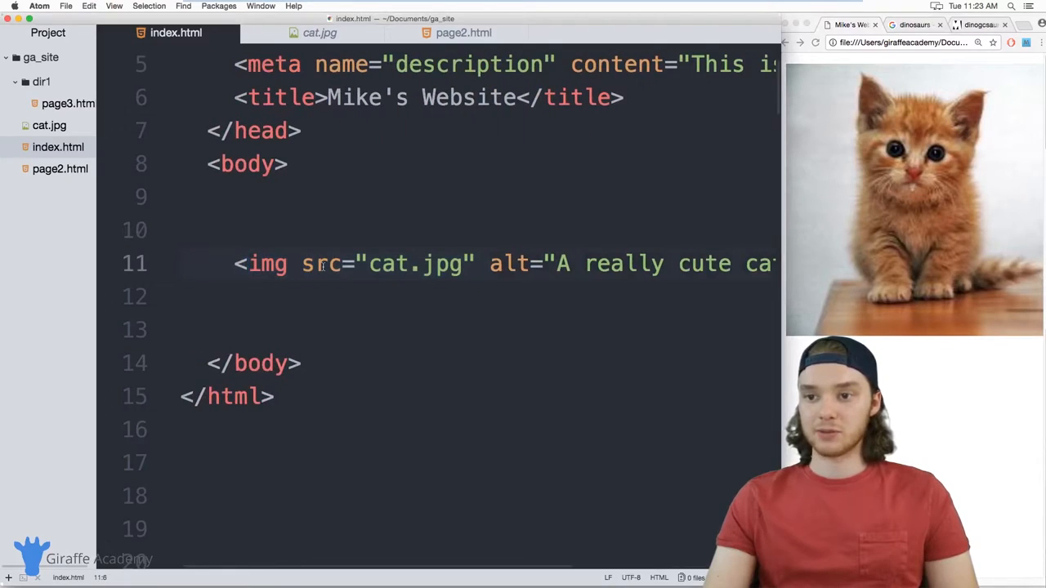
Insert width="100" height="100" before the img tag's src attribute
{"action": "double_click", "coordinate": [320, 264]}
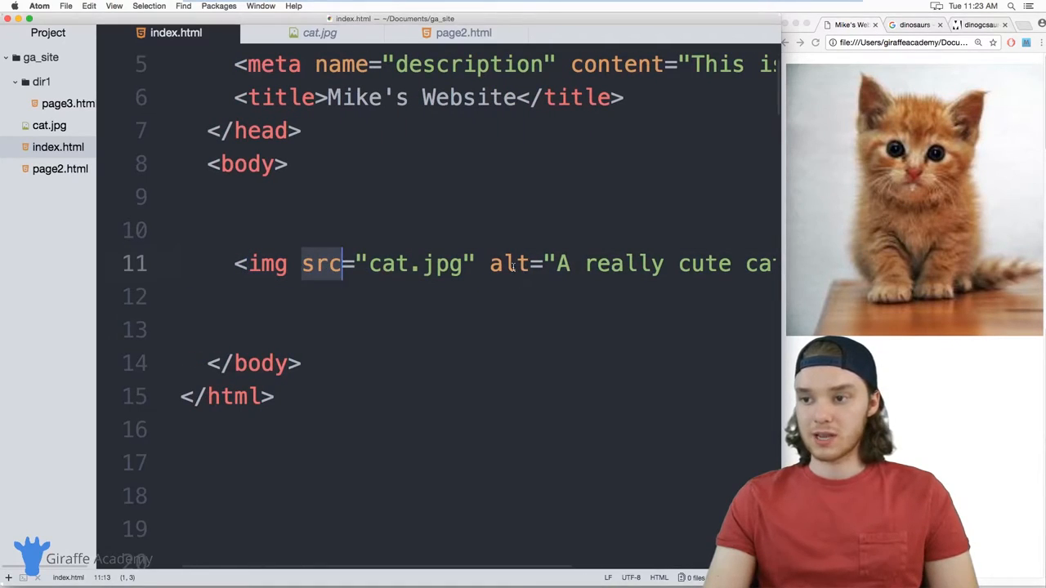
{"action": "left_click", "coordinate": [302, 264]}
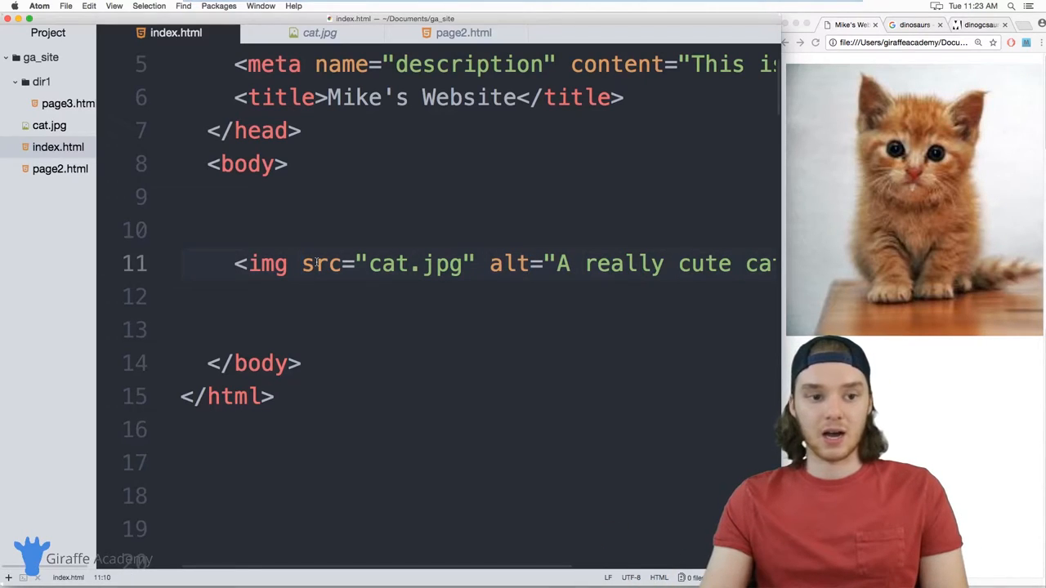
{"action": "left_click", "coordinate": [300, 263]}
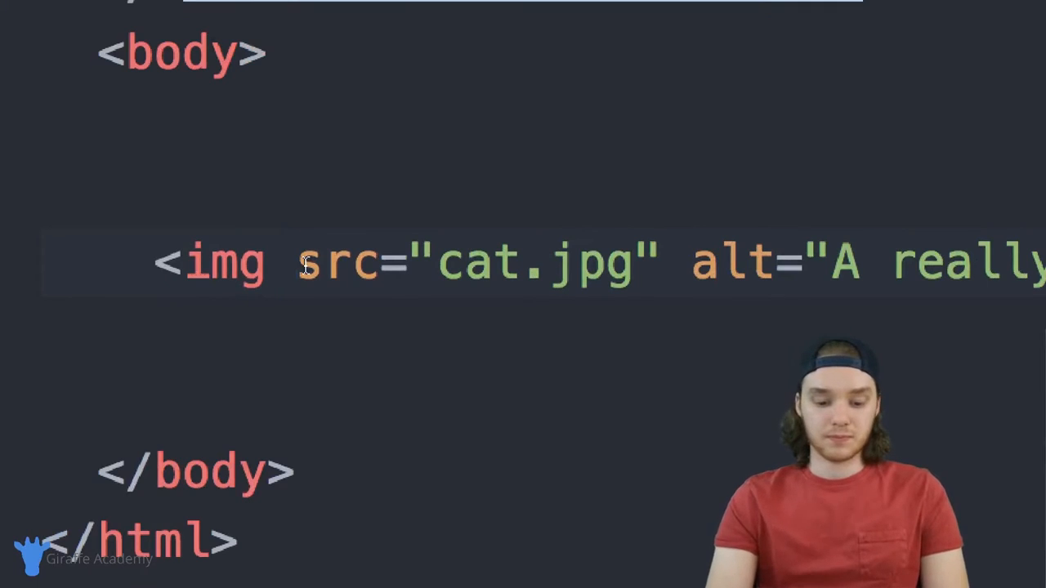
{"action": "type", "text": "width:"}
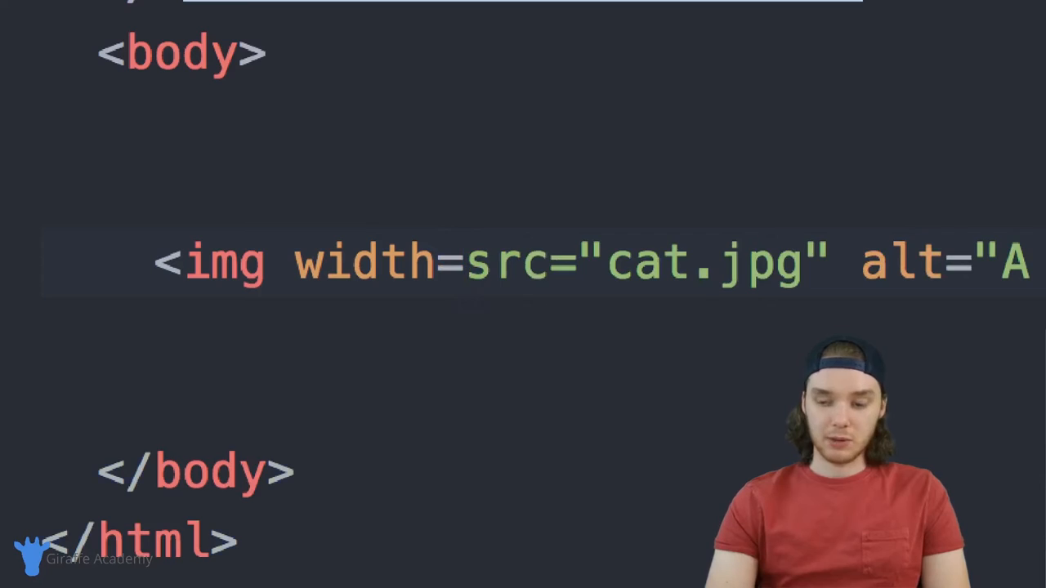
{"action": "type", "text": "\"\""}
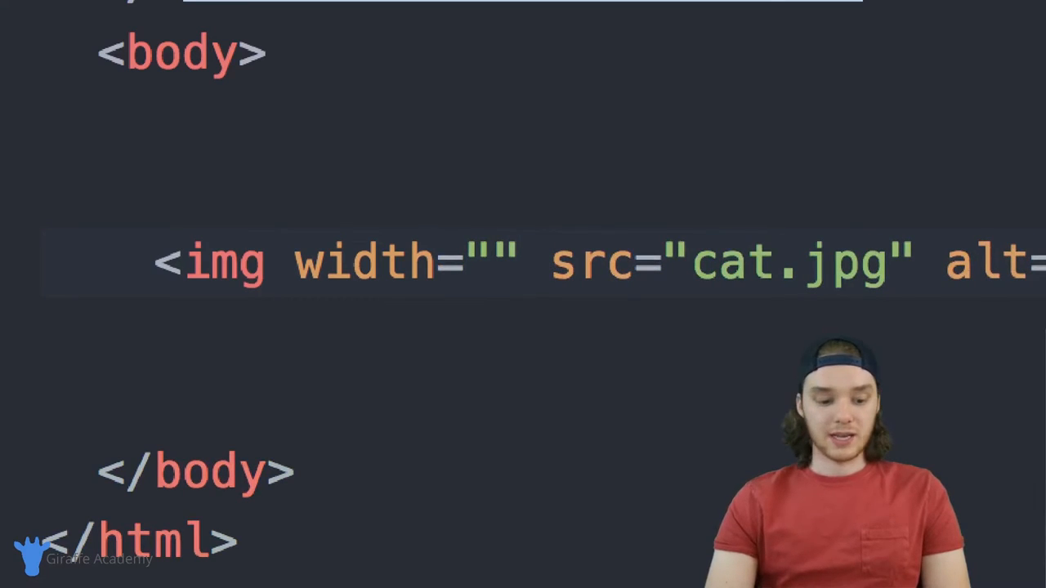
{"action": "type", "text": "100\" height="}
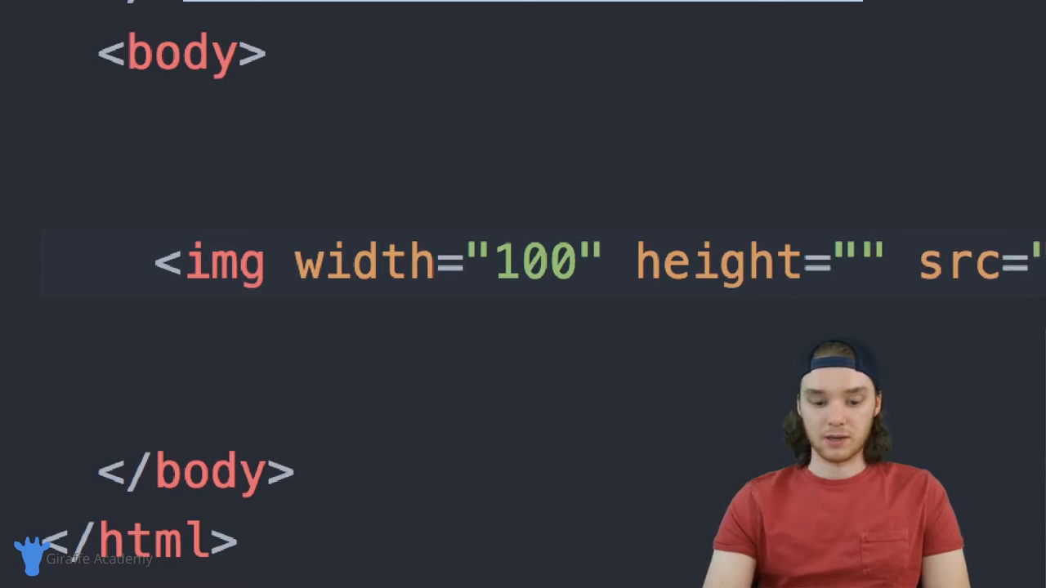
{"action": "type", "text": "100"}
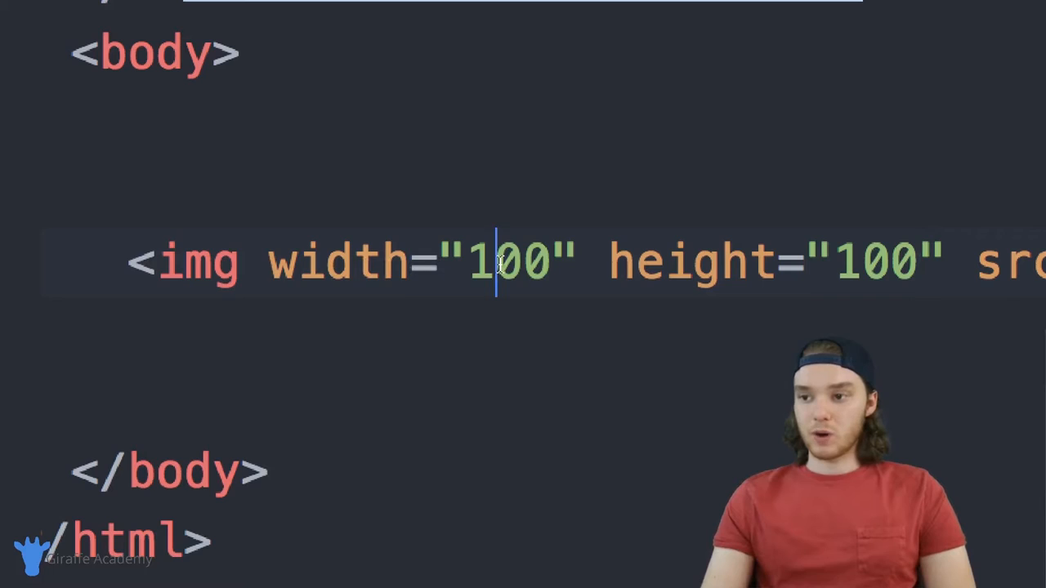
{"action": "double_click", "coordinate": [510, 262]}
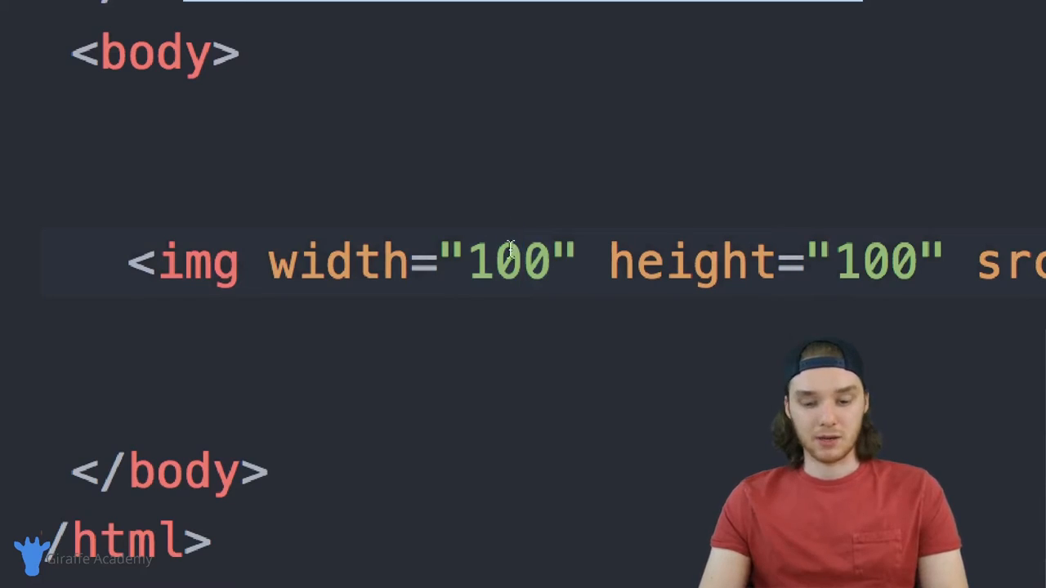
Reload the page in Chrome to preview the 100×100 cat, then return to index.html
{"action": "left_click", "coordinate": [525, 261]}
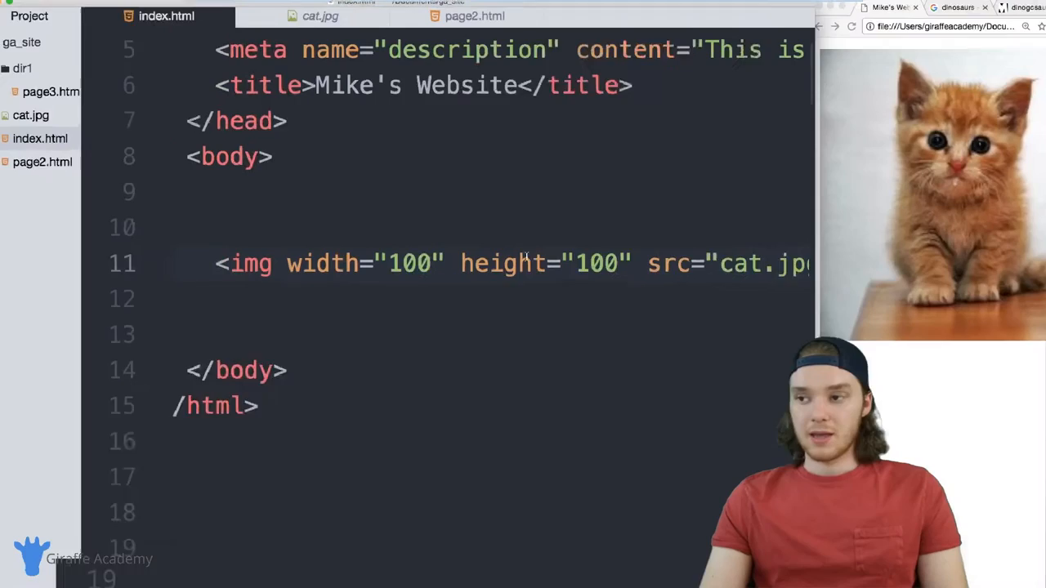
{"action": "left_click", "coordinate": [815, 43]}
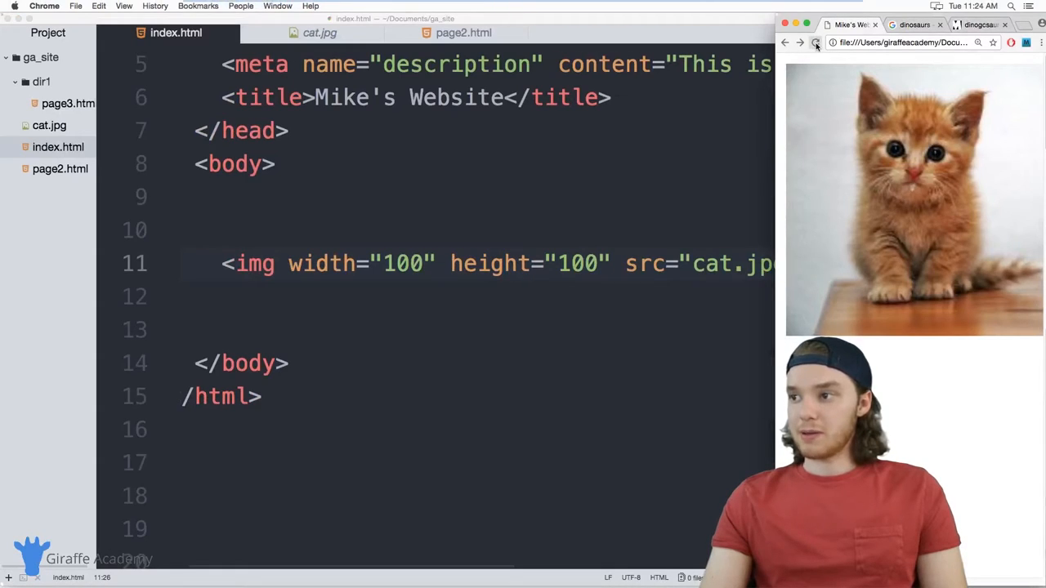
{"action": "left_click", "coordinate": [814, 42]}
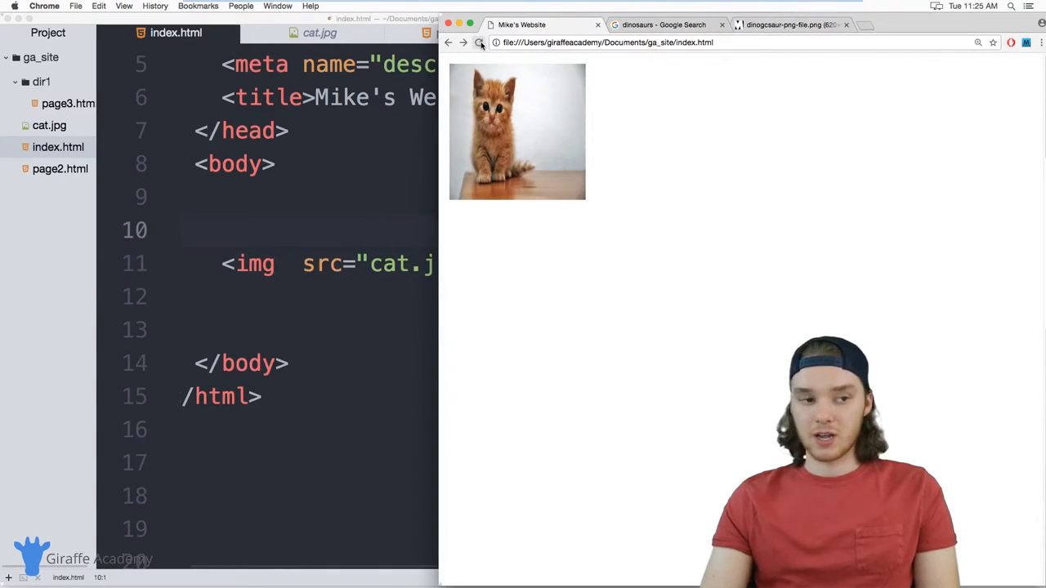
{"action": "left_click", "coordinate": [481, 43]}
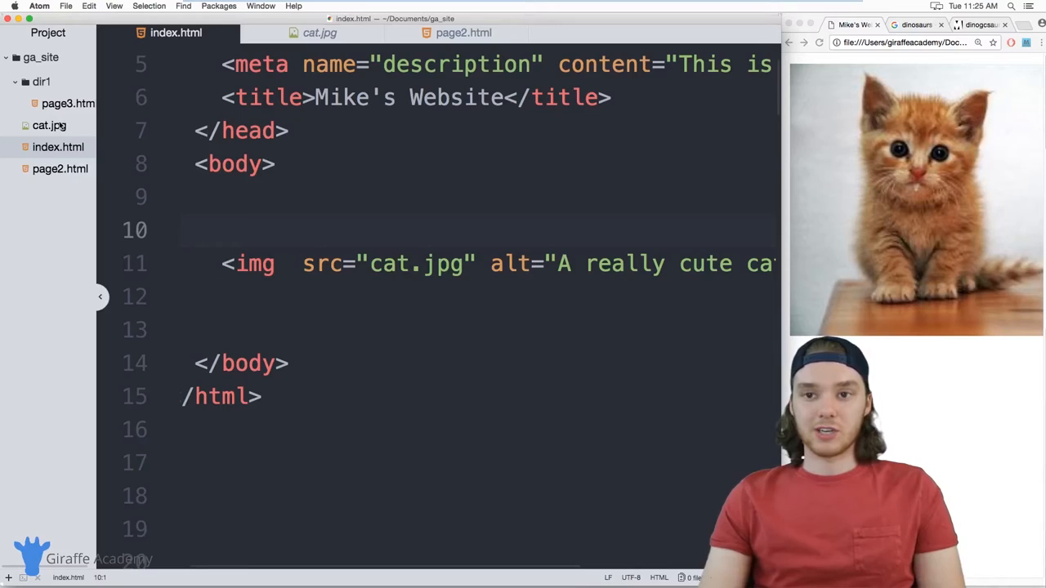
{"action": "left_click", "coordinate": [320, 32]}
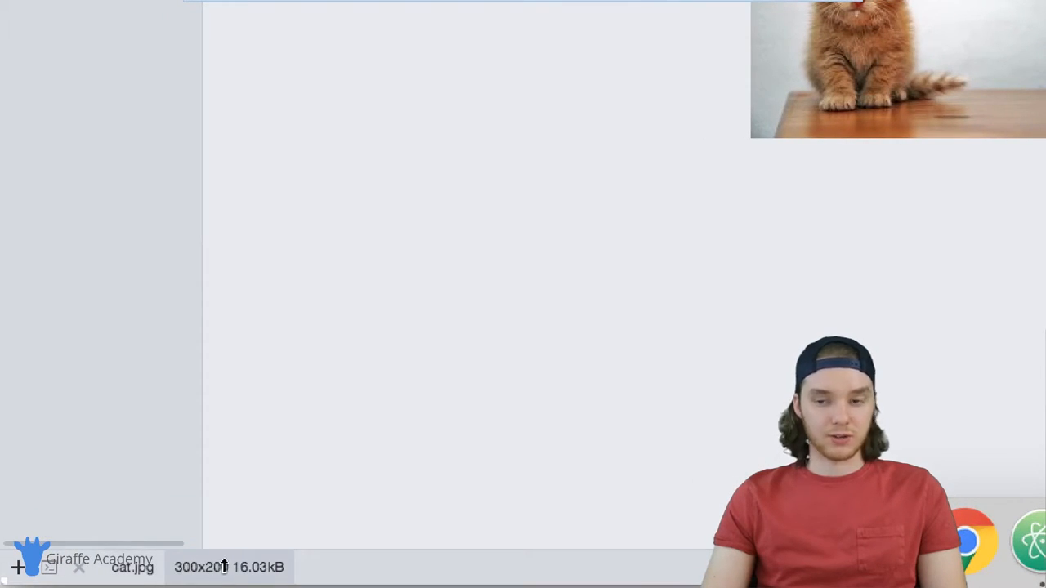
{"action": "mouse_move", "coordinate": [259, 494]}
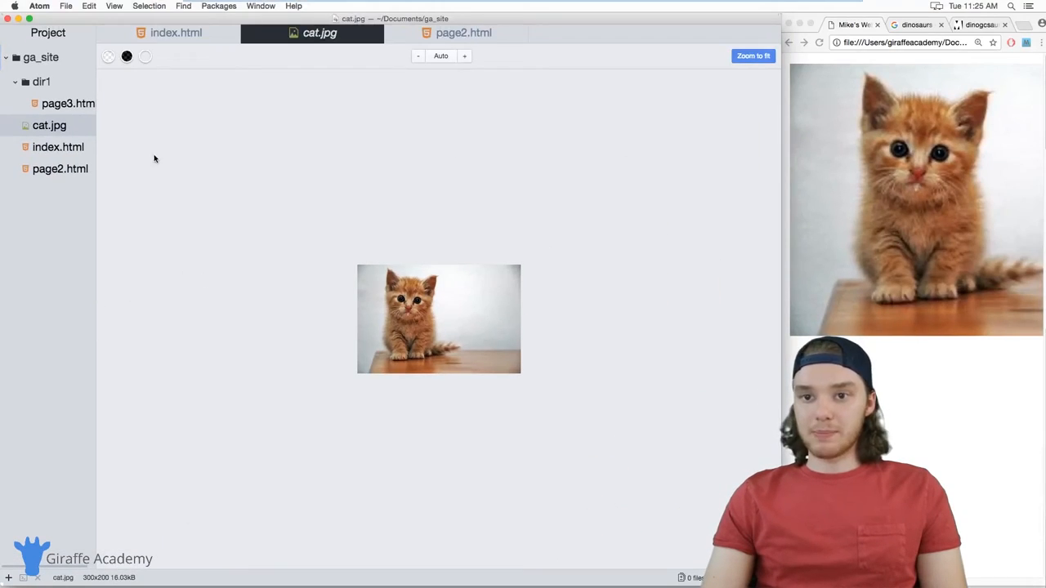
{"action": "left_click", "coordinate": [177, 33]}
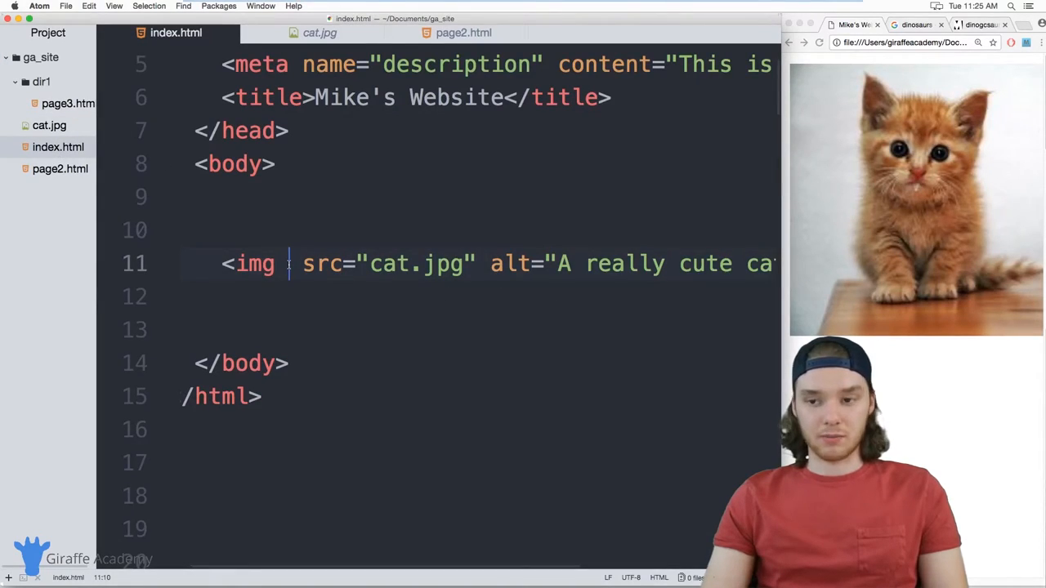
Paste width="100" height="100" into the img tag and change the height to 66
{"action": "type", "text": "width=\"100\" height=\"100\" src=\"cat.jp"}
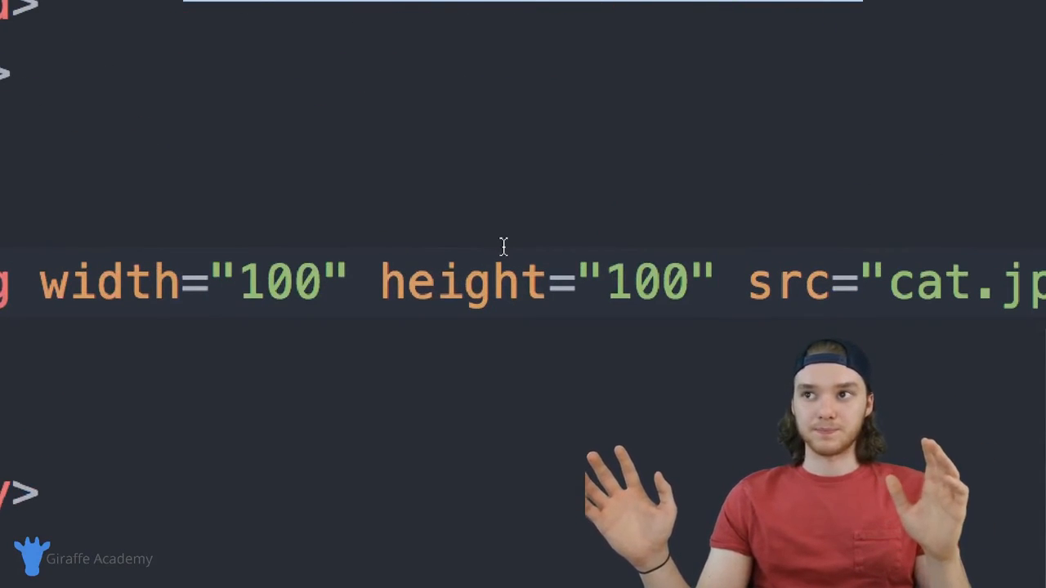
{"action": "mouse_move", "coordinate": [690, 287]}
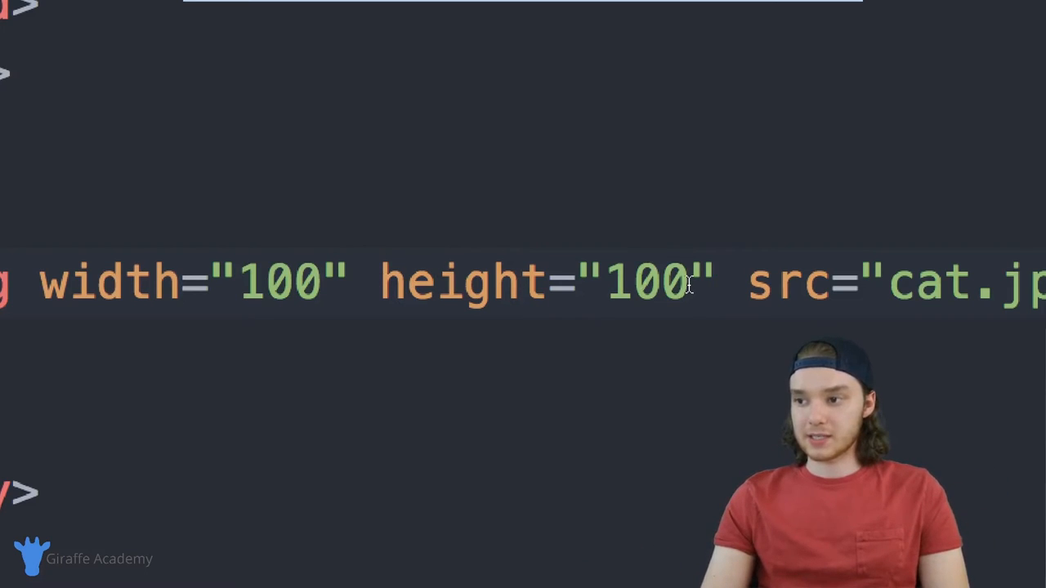
{"action": "key", "text": "Backspace"}
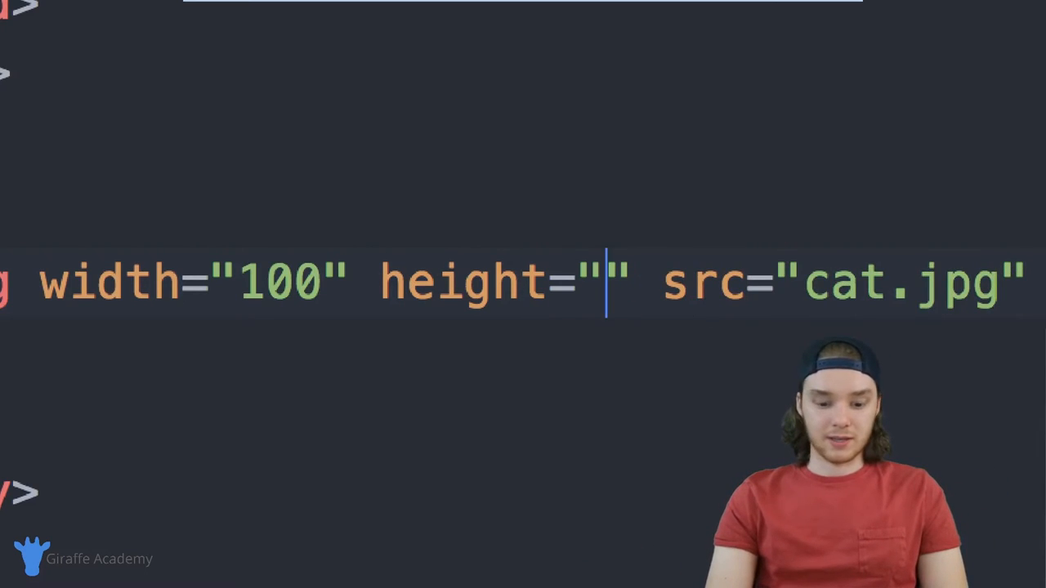
{"action": "type", "text": "66"}
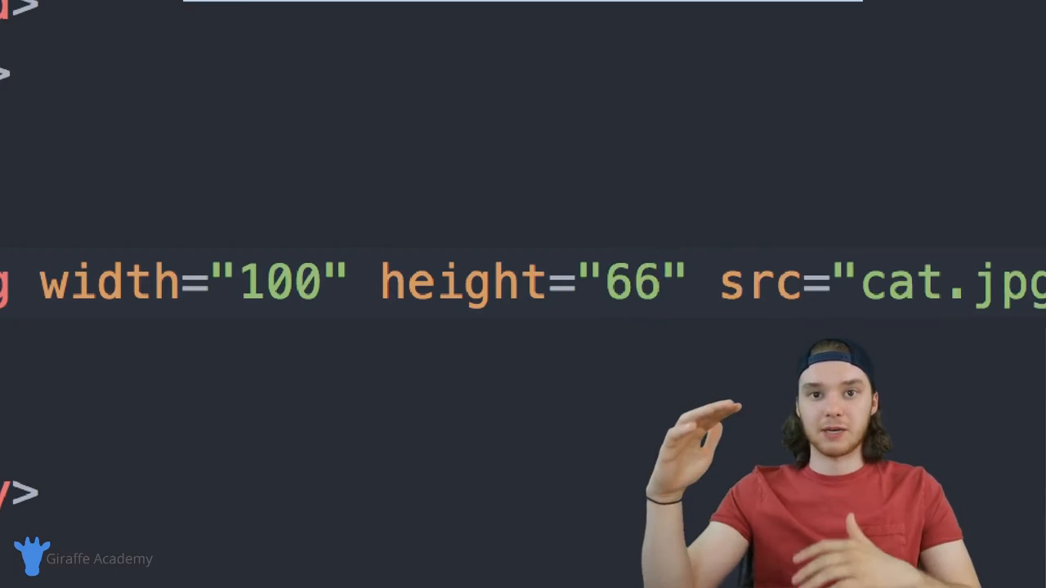
{"action": "left_click", "coordinate": [662, 281]}
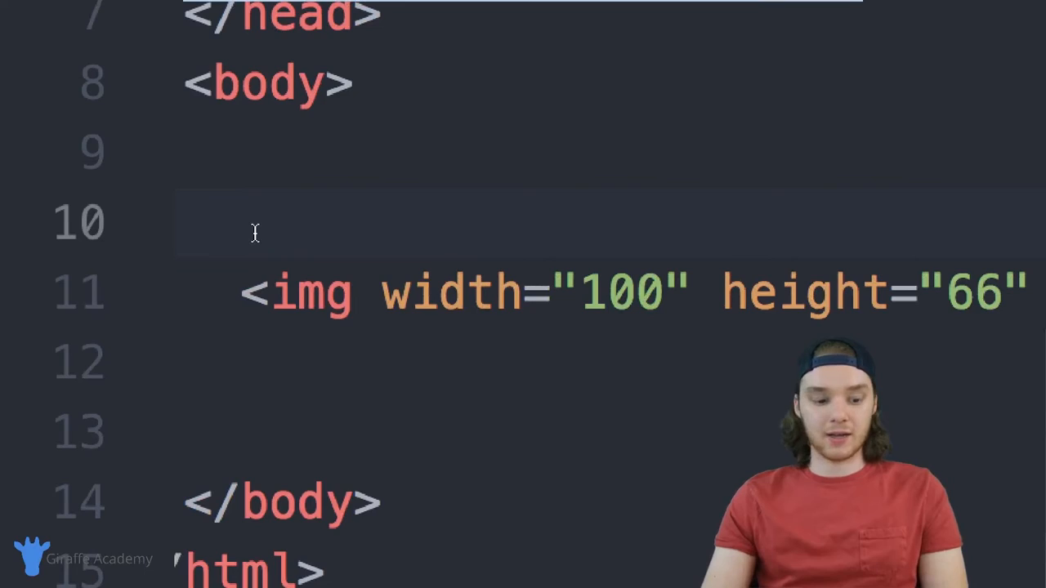
Start an <a href=""> above the img and fetch the dinosaur image address from Chrome
{"action": "type", "text": "<a"}
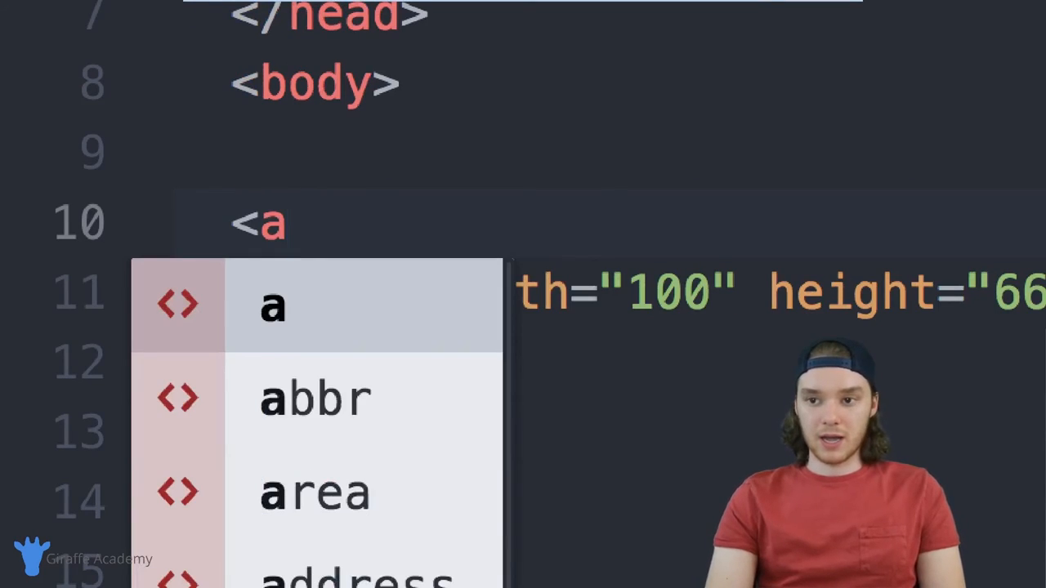
{"action": "type", "text": "href=\""}
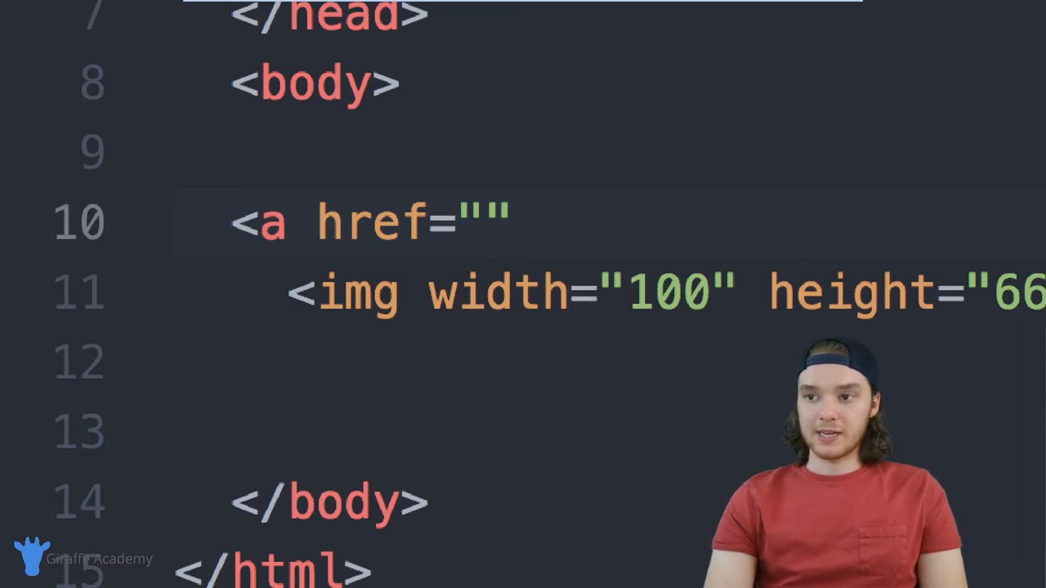
{"action": "left_click", "coordinate": [487, 222]}
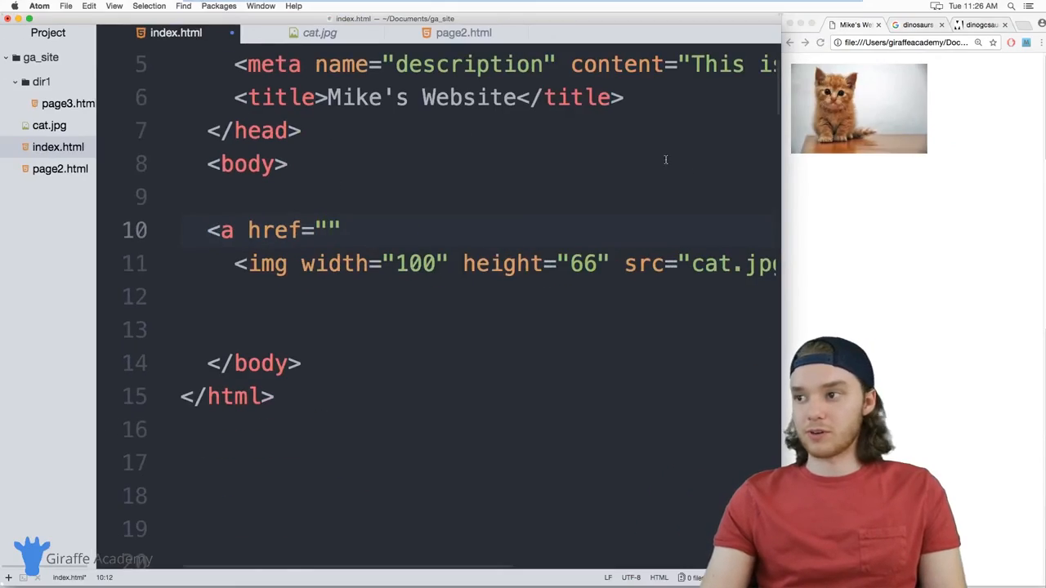
{"action": "left_click", "coordinate": [981, 24]}
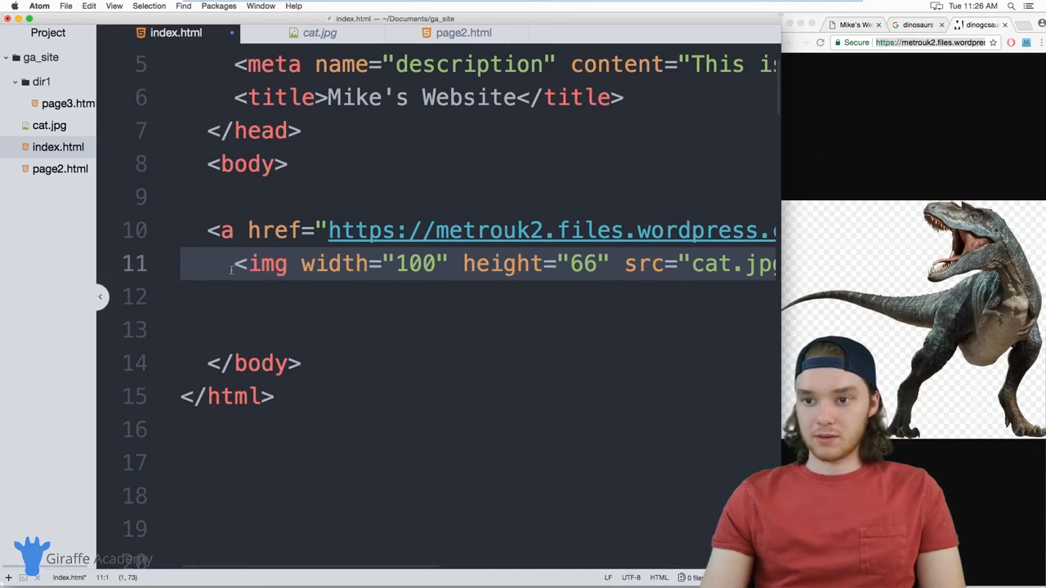
Close the link with </a> below the image and check the page in Chrome
{"action": "type", "text": "</a>"}
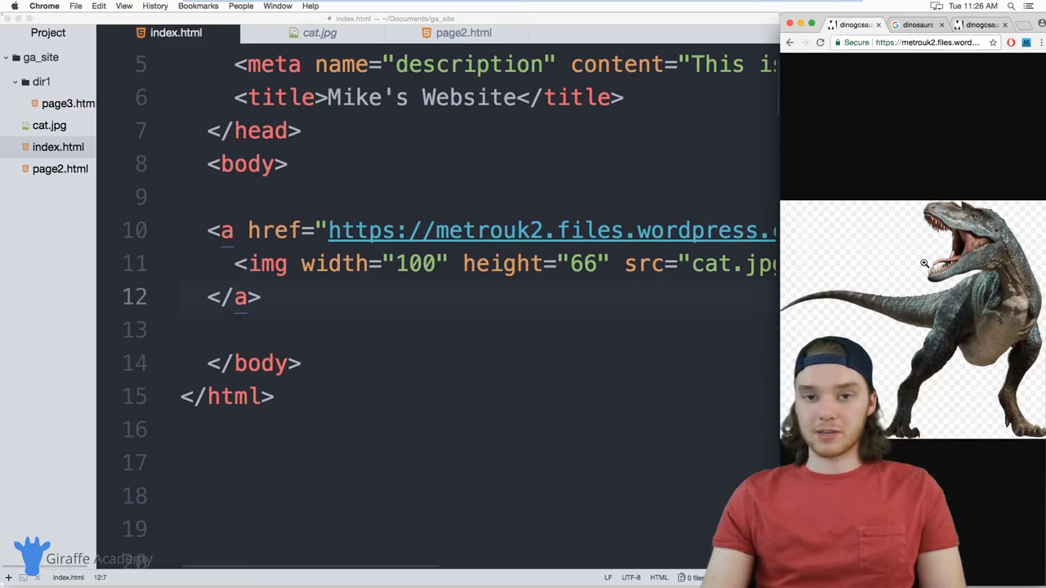
{"action": "left_click", "coordinate": [787, 42]}
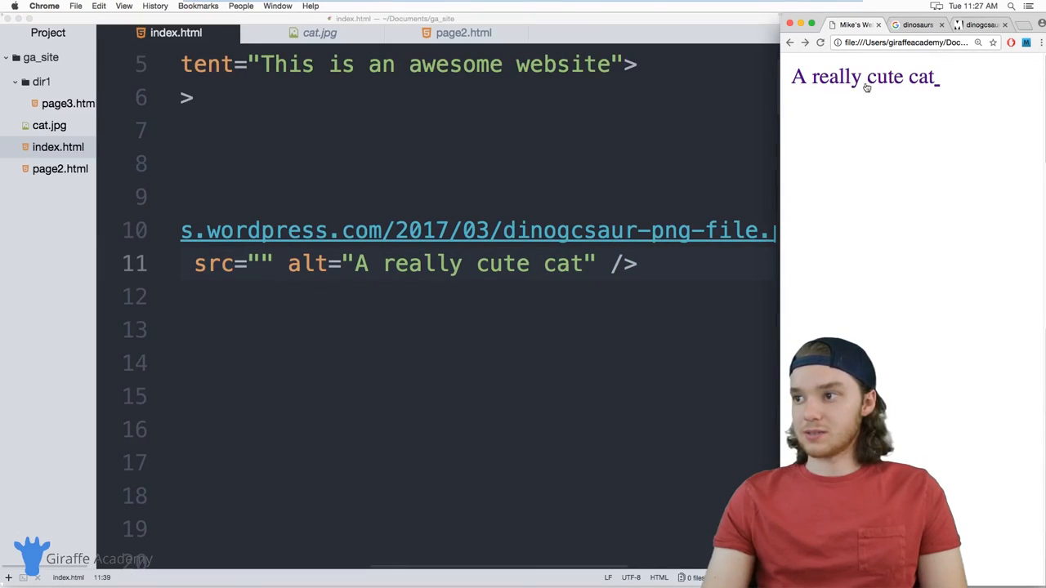
Place the cursor in the empty src value of the linked cat img tag
{"action": "left_click", "coordinate": [261, 264]}
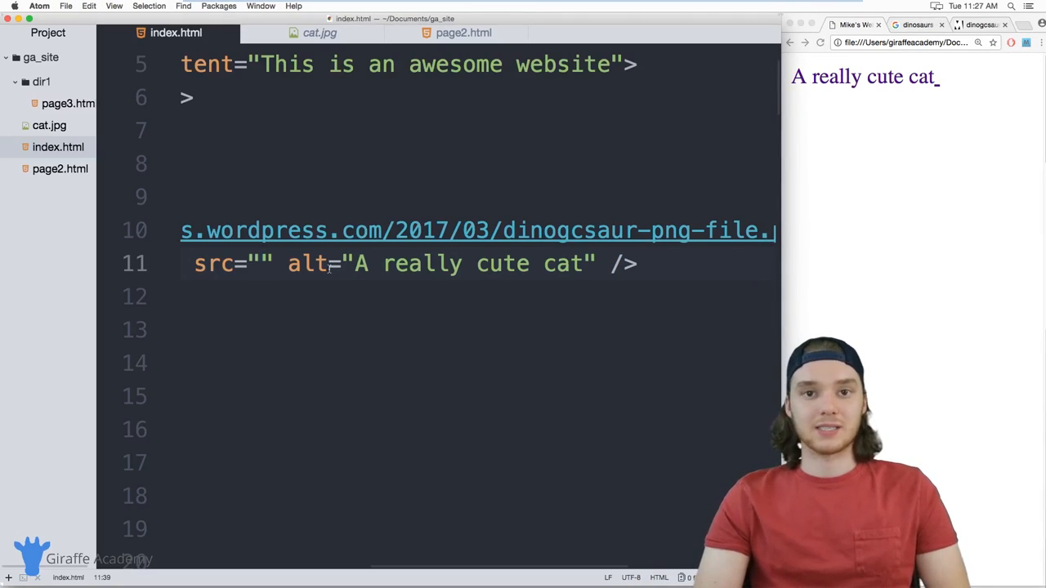
{"action": "left_click", "coordinate": [262, 263]}
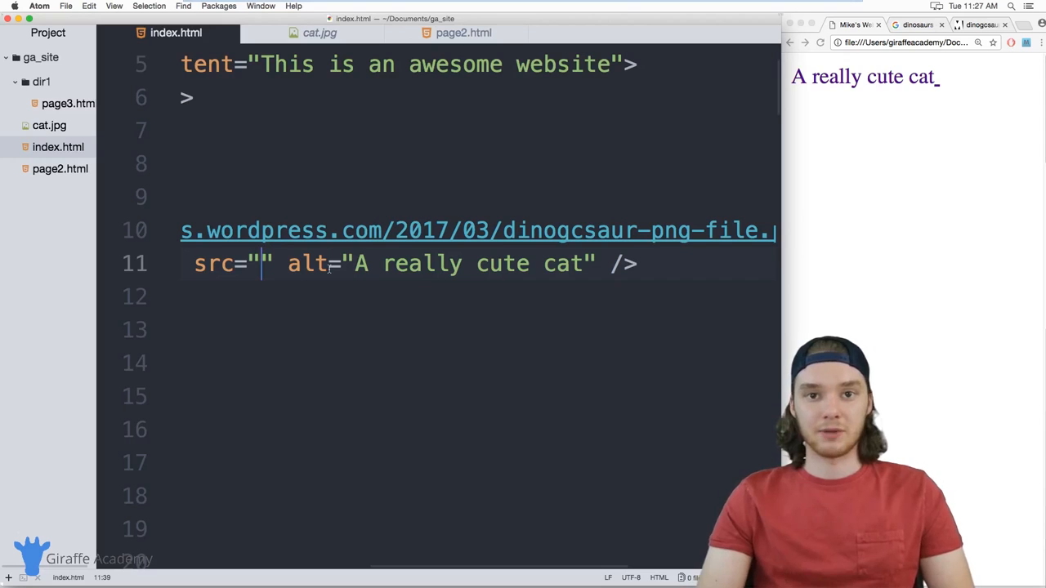